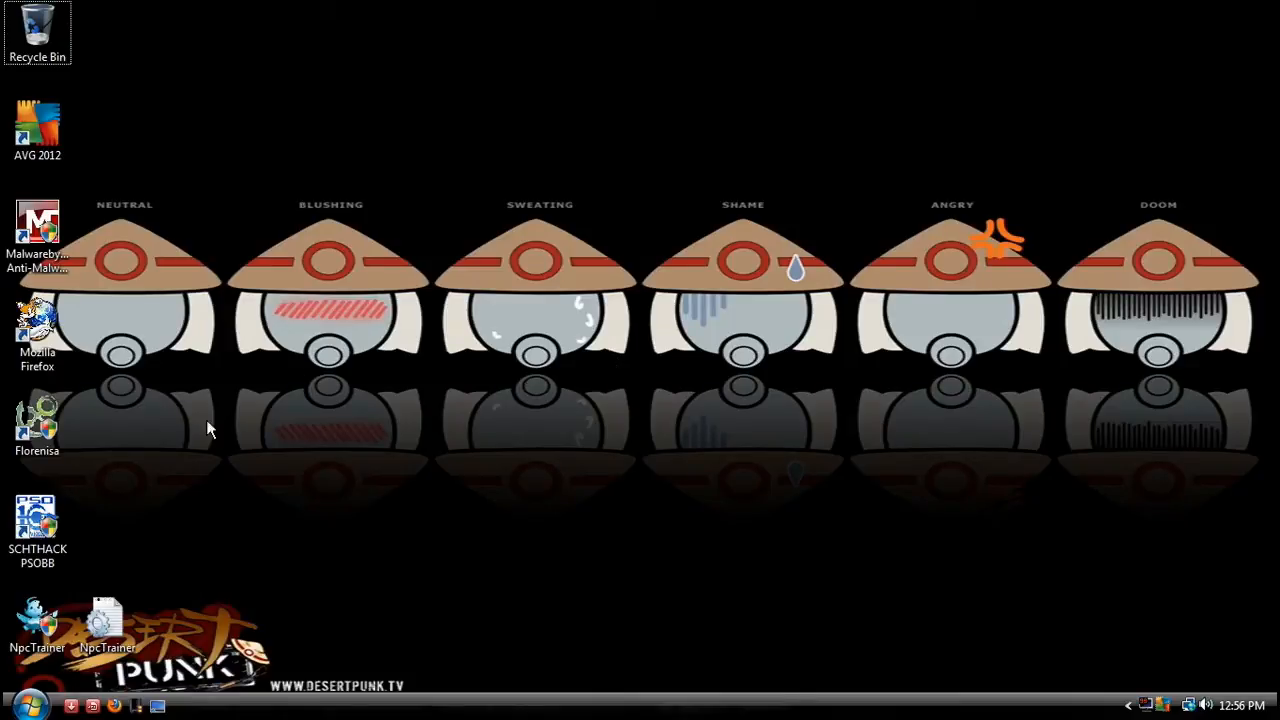
- Launch Firefox from the desktop and search 'scht' to reach the schthack server site
{"action": "left_click", "coordinate": [36, 520]}
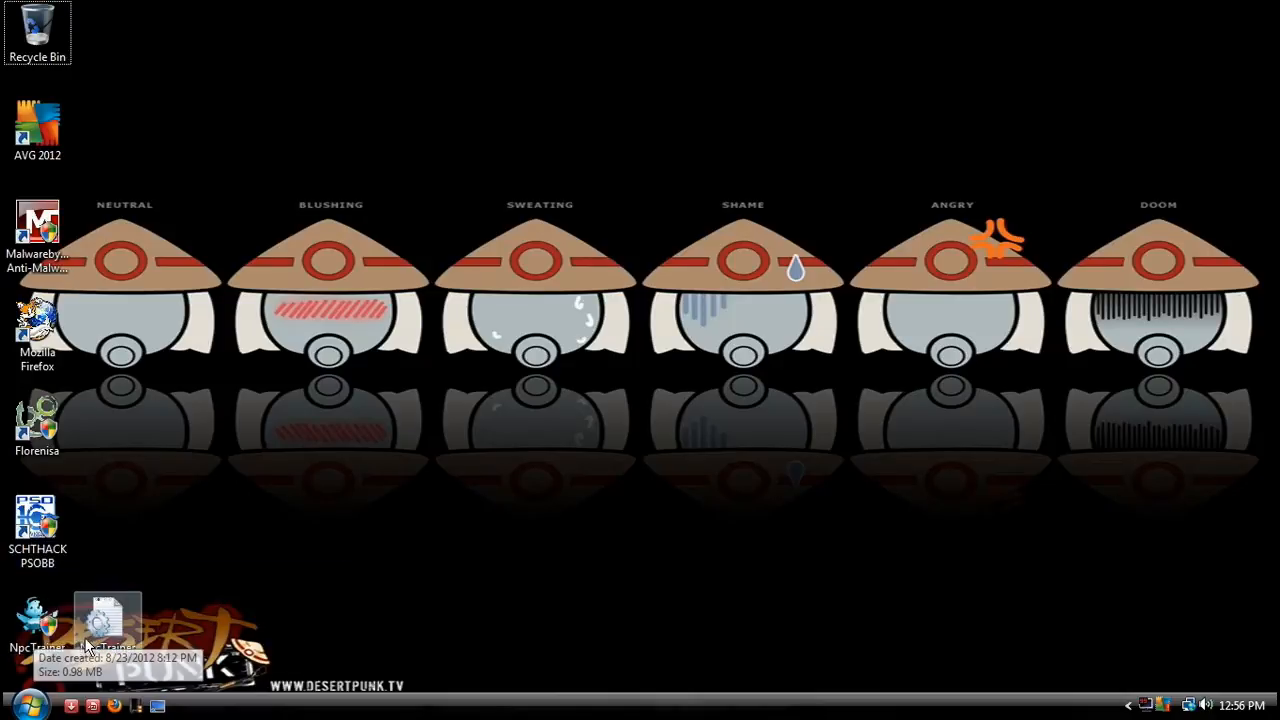
{"action": "mouse_move", "coordinate": [108, 116]}
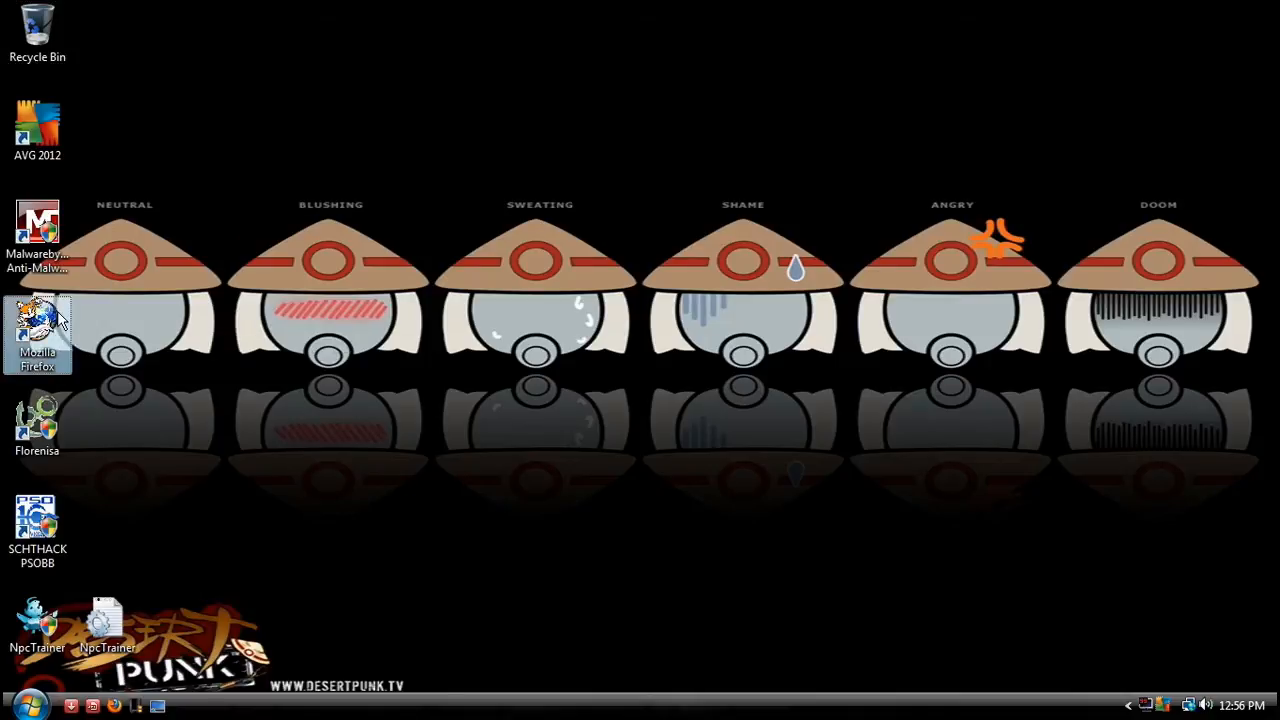
{"action": "double_click", "coordinate": [36, 330]}
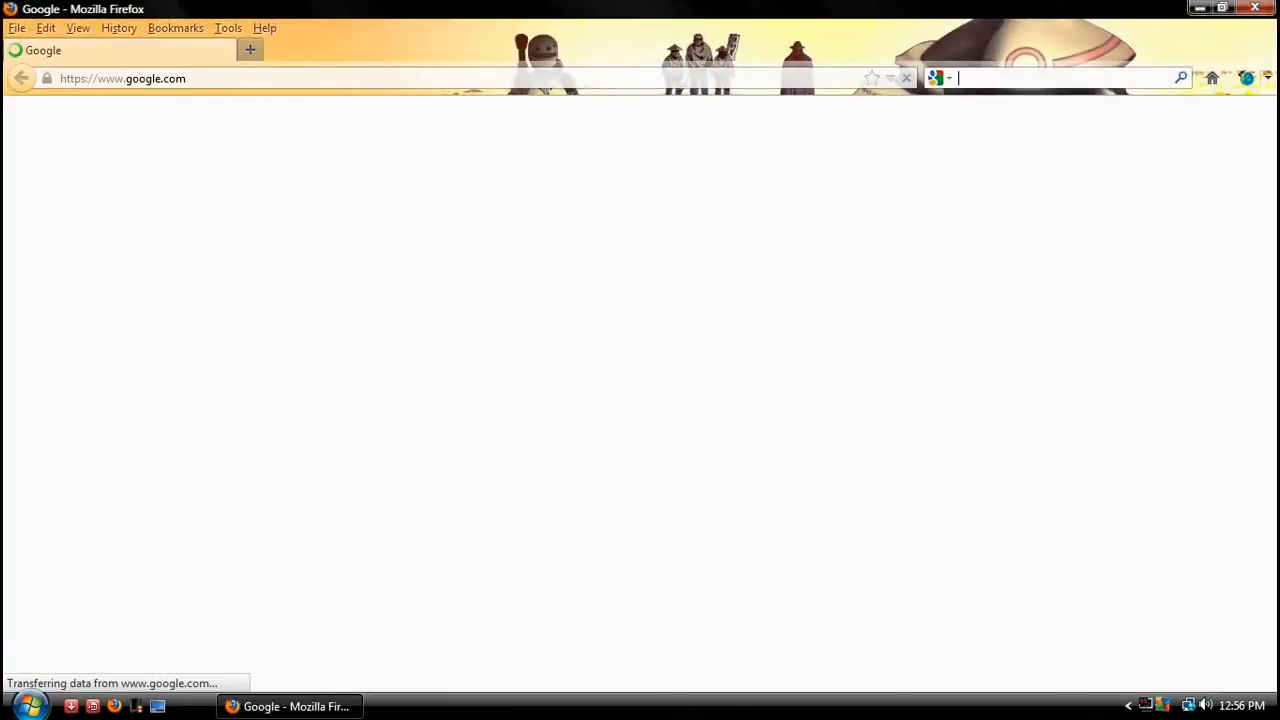
{"action": "type", "text": "scht"}
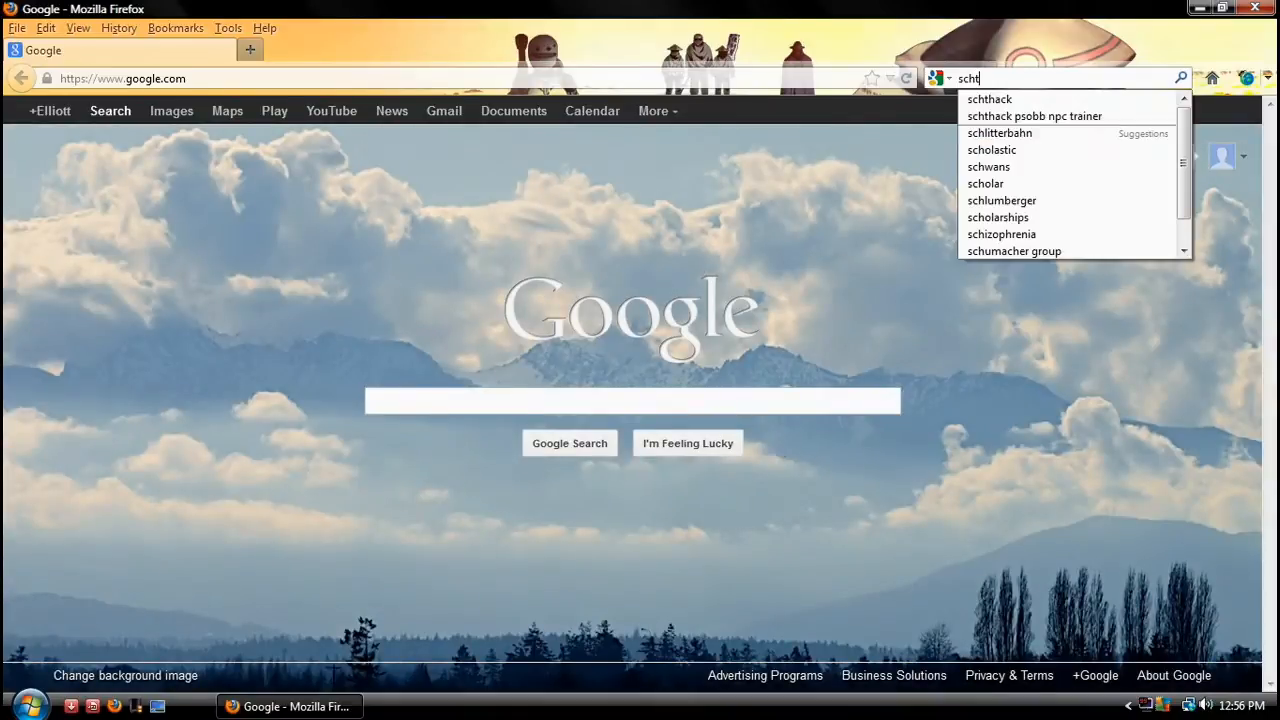
{"action": "left_click", "coordinate": [988, 98]}
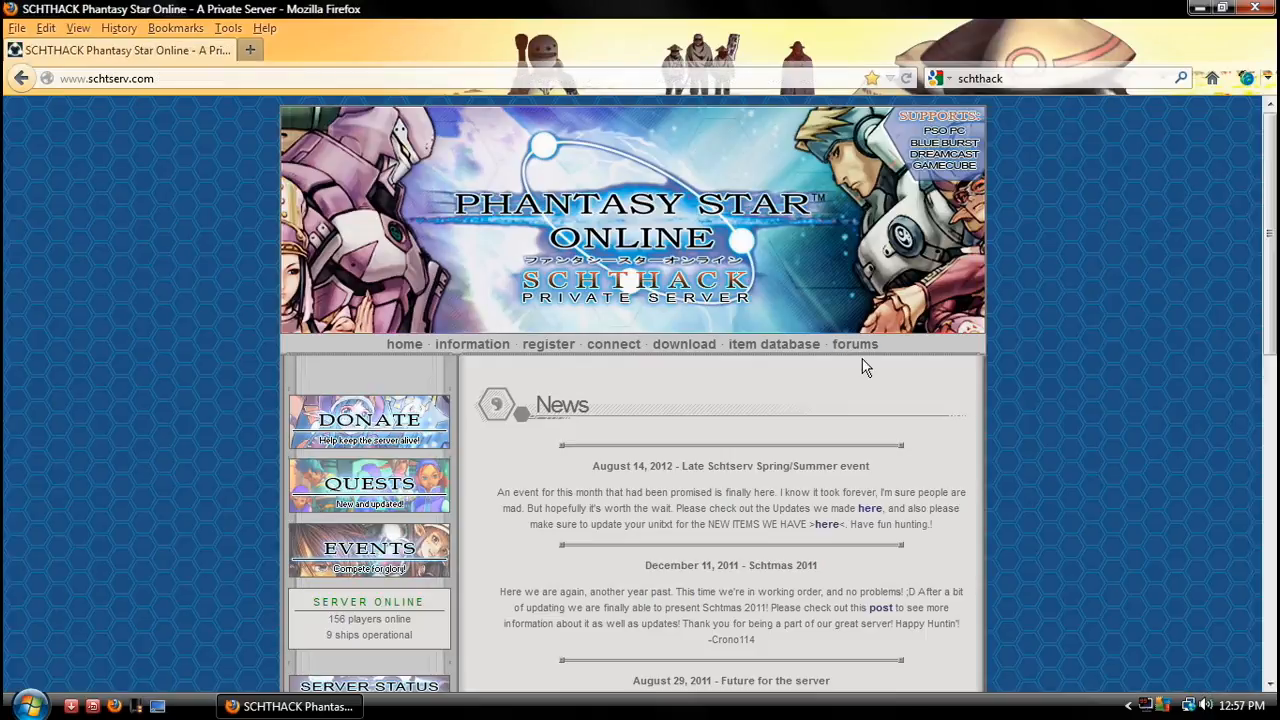
{"action": "mouse_move", "coordinate": [820, 496]}
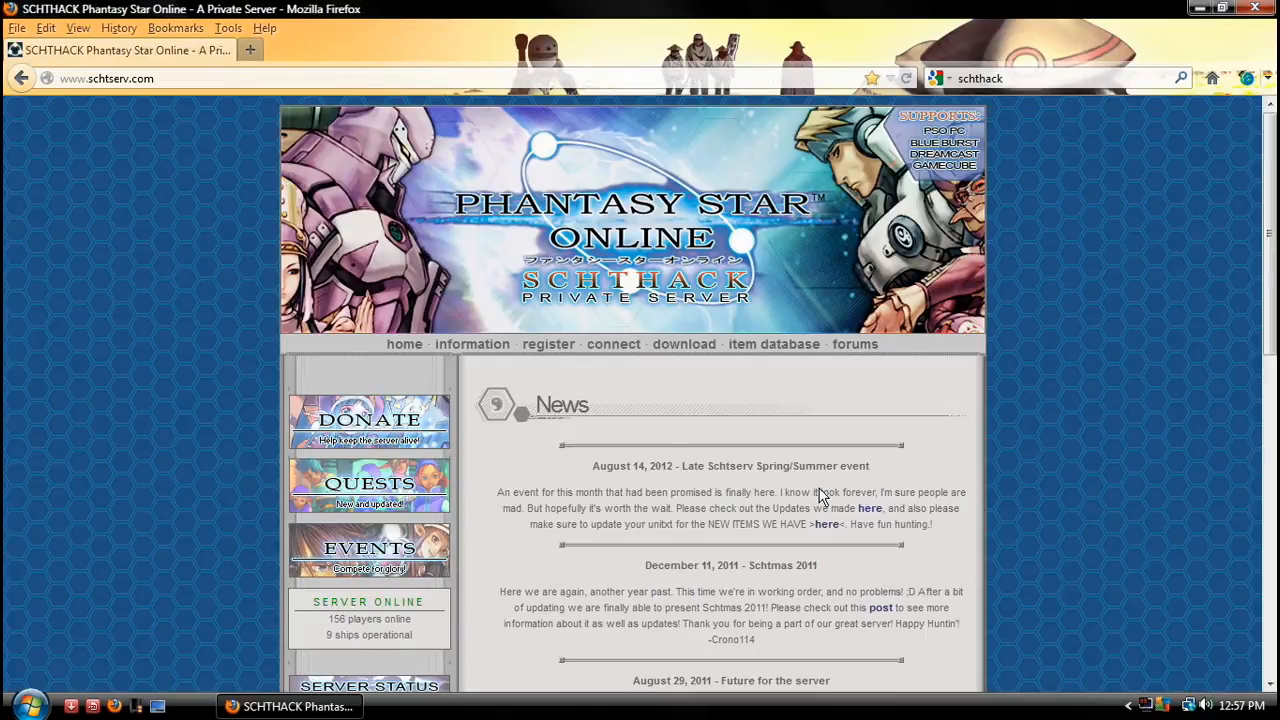
{"action": "mouse_move", "coordinate": [638, 528]}
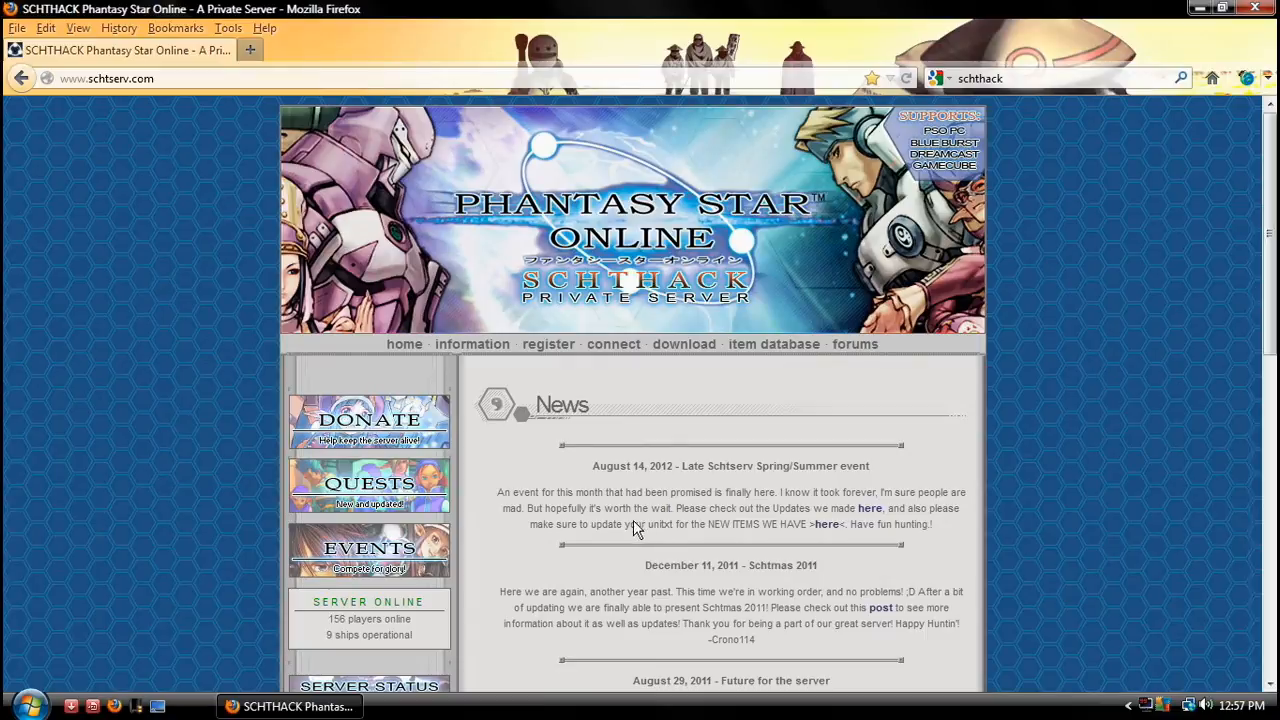
{"action": "mouse_move", "coordinate": [828, 398]}
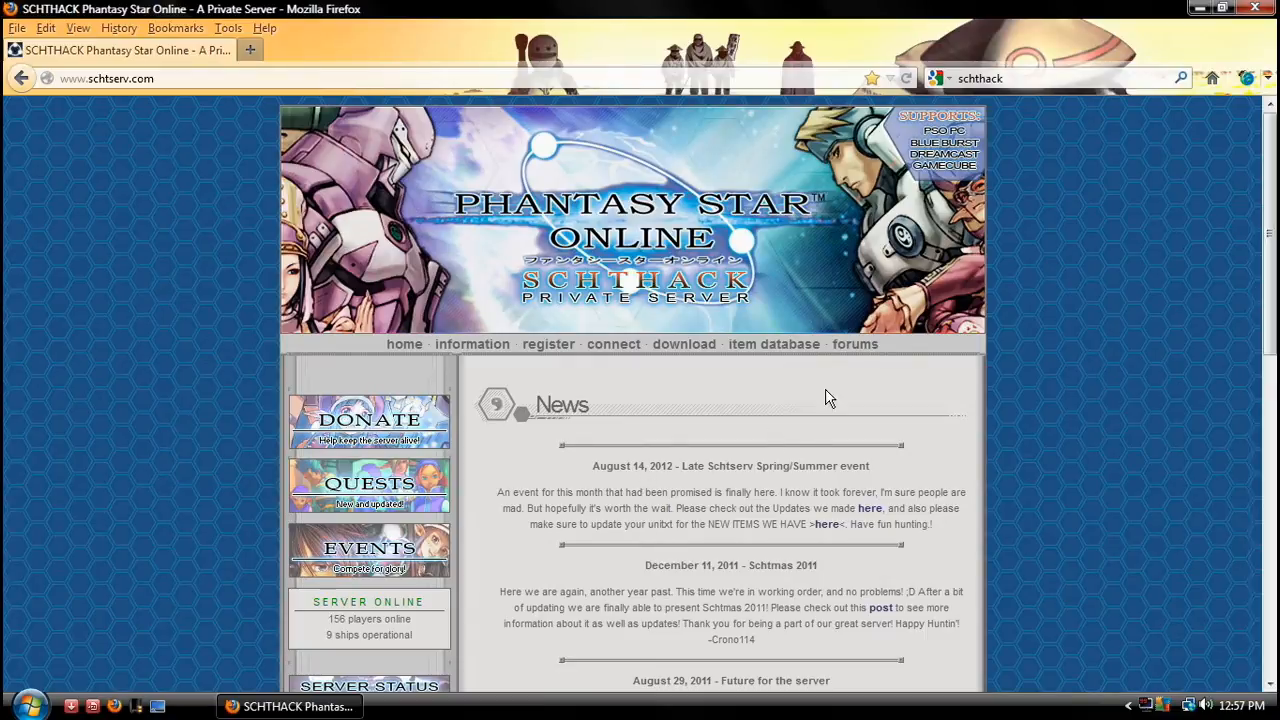
- Go to the forums and scroll the board index down to Phantasy Star Online Development
{"action": "left_click", "coordinate": [854, 344]}
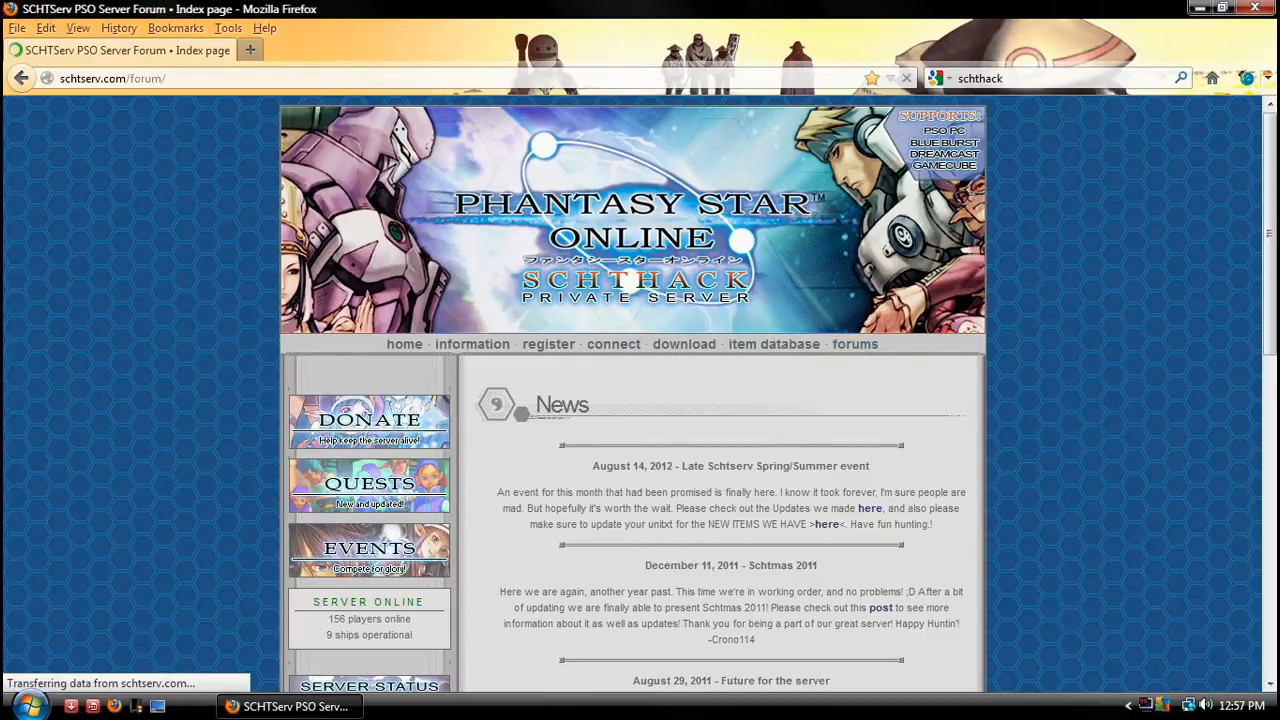
{"action": "left_click", "coordinate": [856, 344]}
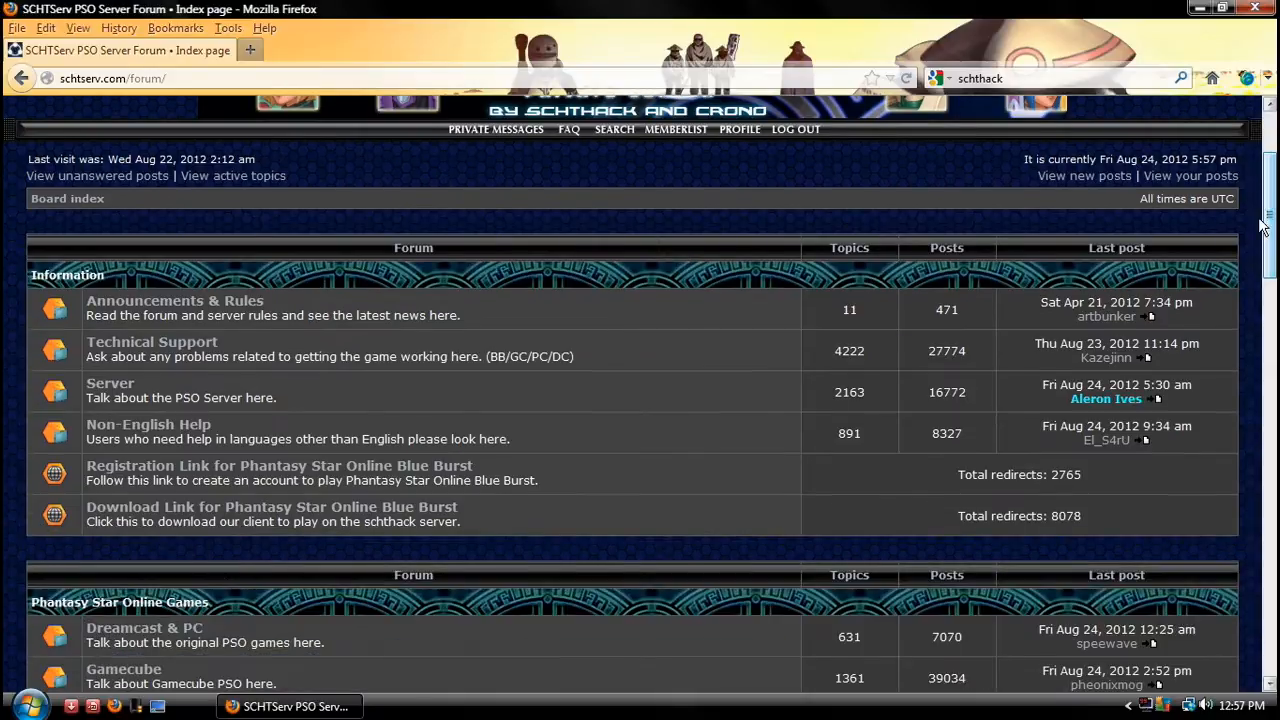
{"action": "scroll", "scroll_direction": "down", "scroll_amount": 3}
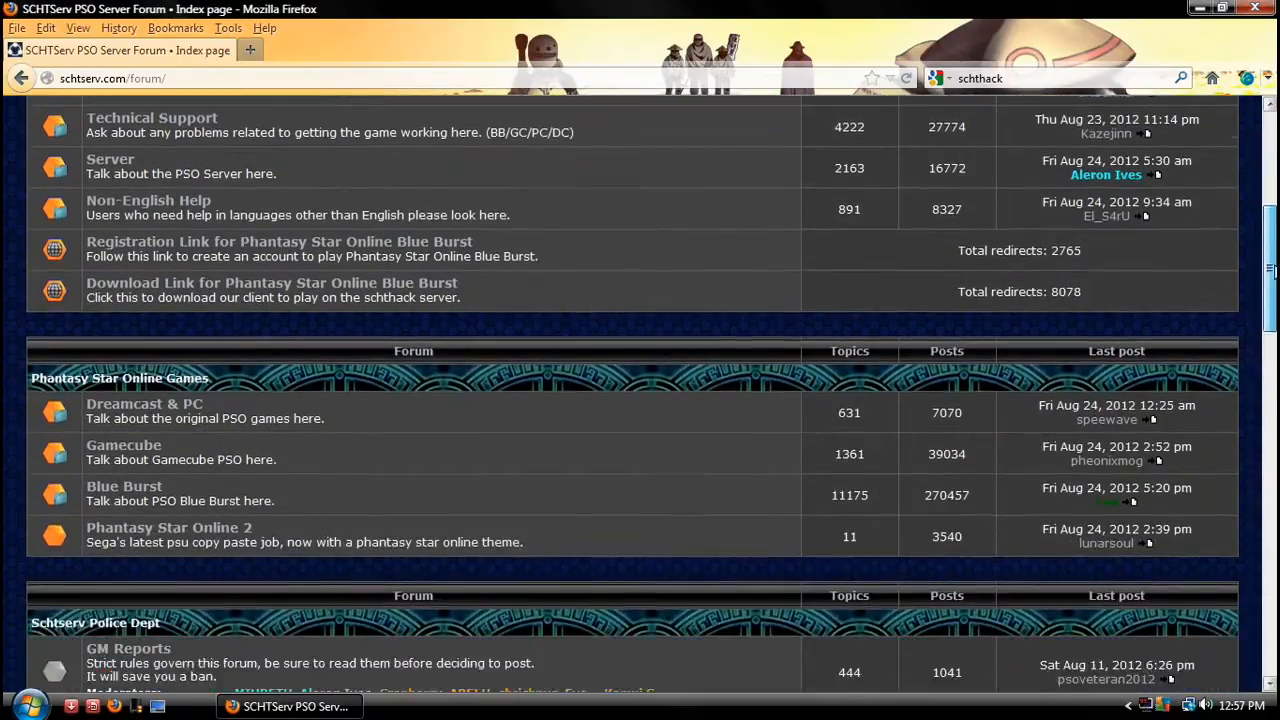
{"action": "scroll", "scroll_direction": "down", "scroll_amount": 3}
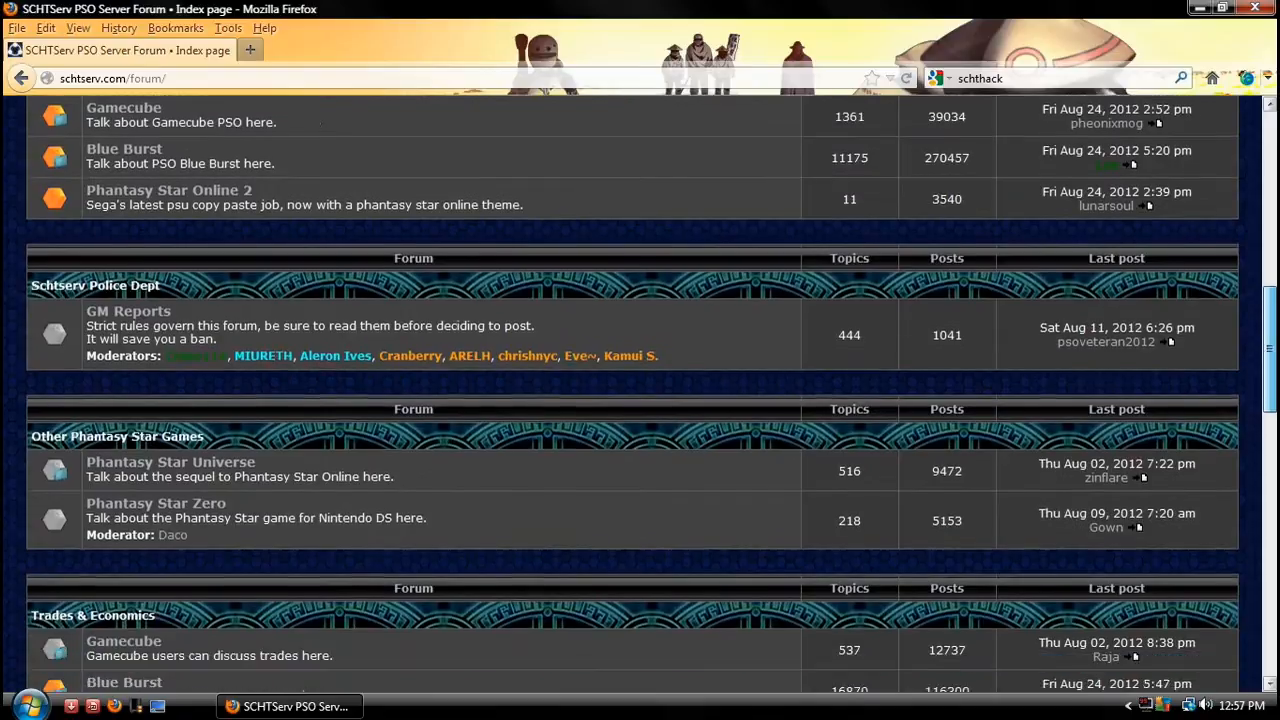
{"action": "scroll", "scroll_direction": "down", "scroll_amount": 3}
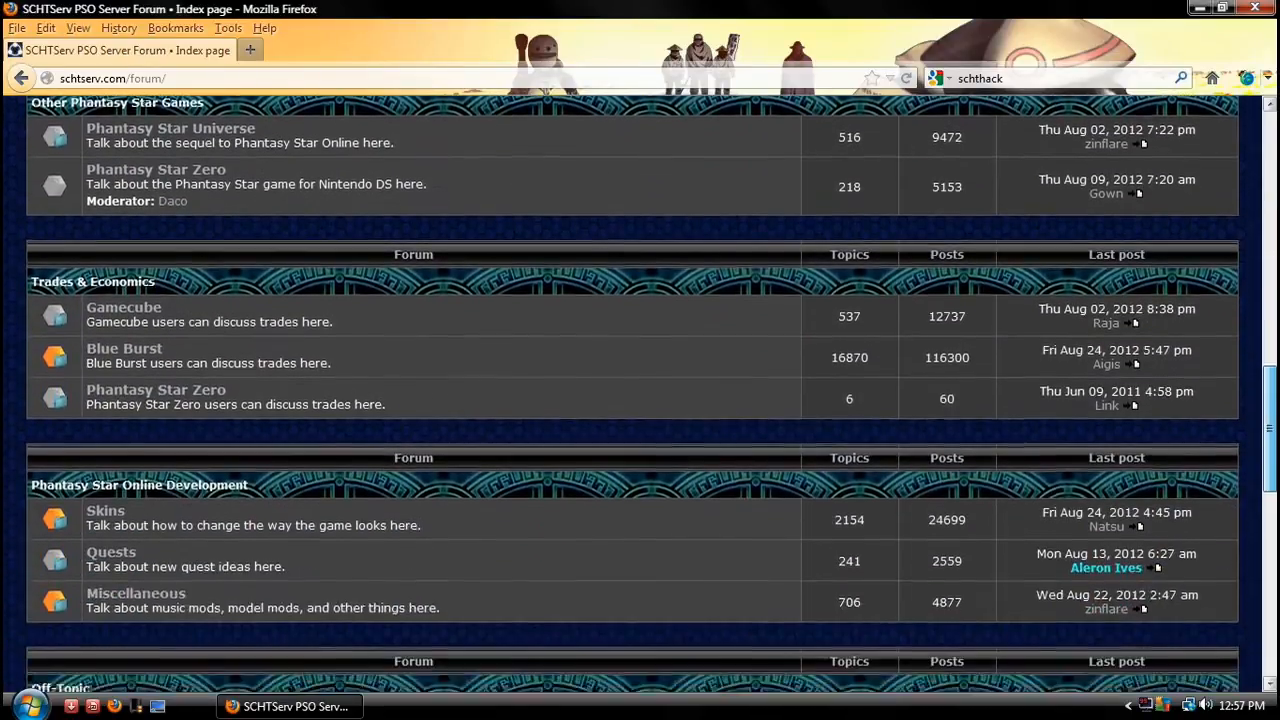
{"action": "scroll", "scroll_direction": "down", "scroll_amount": 3}
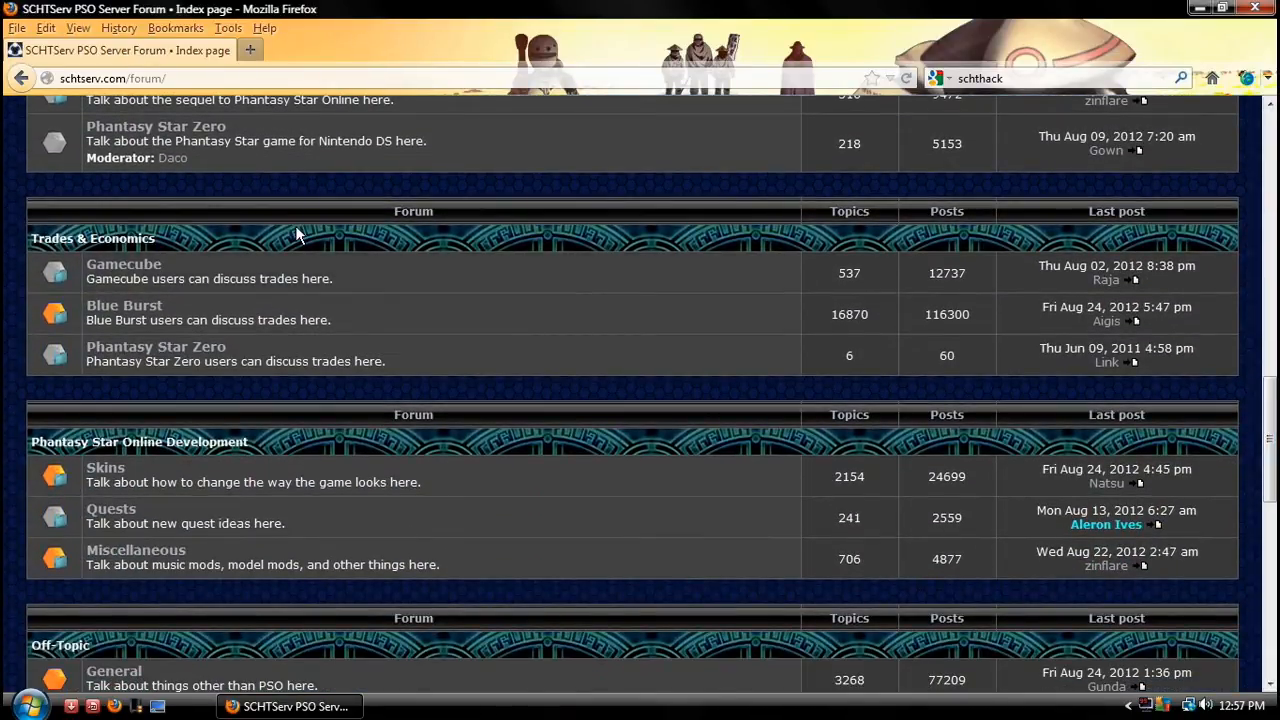
{"action": "mouse_move", "coordinate": [104, 468]}
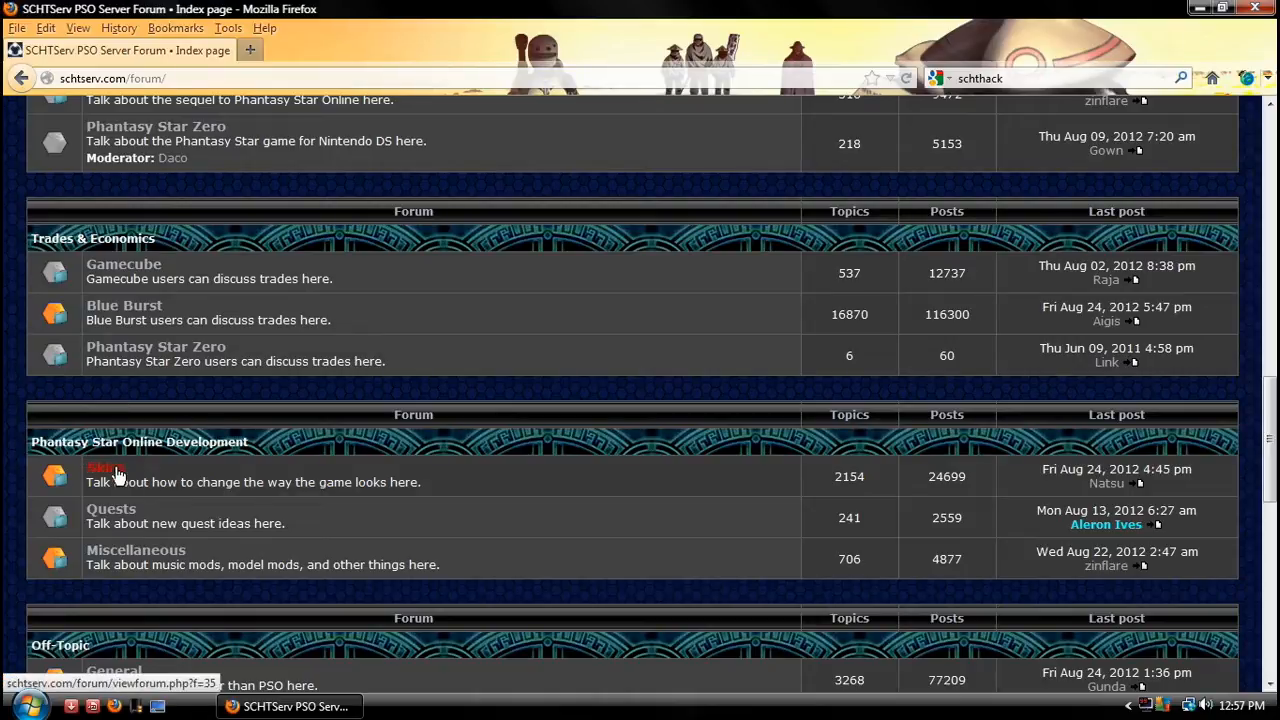
{"action": "mouse_move", "coordinate": [196, 456]}
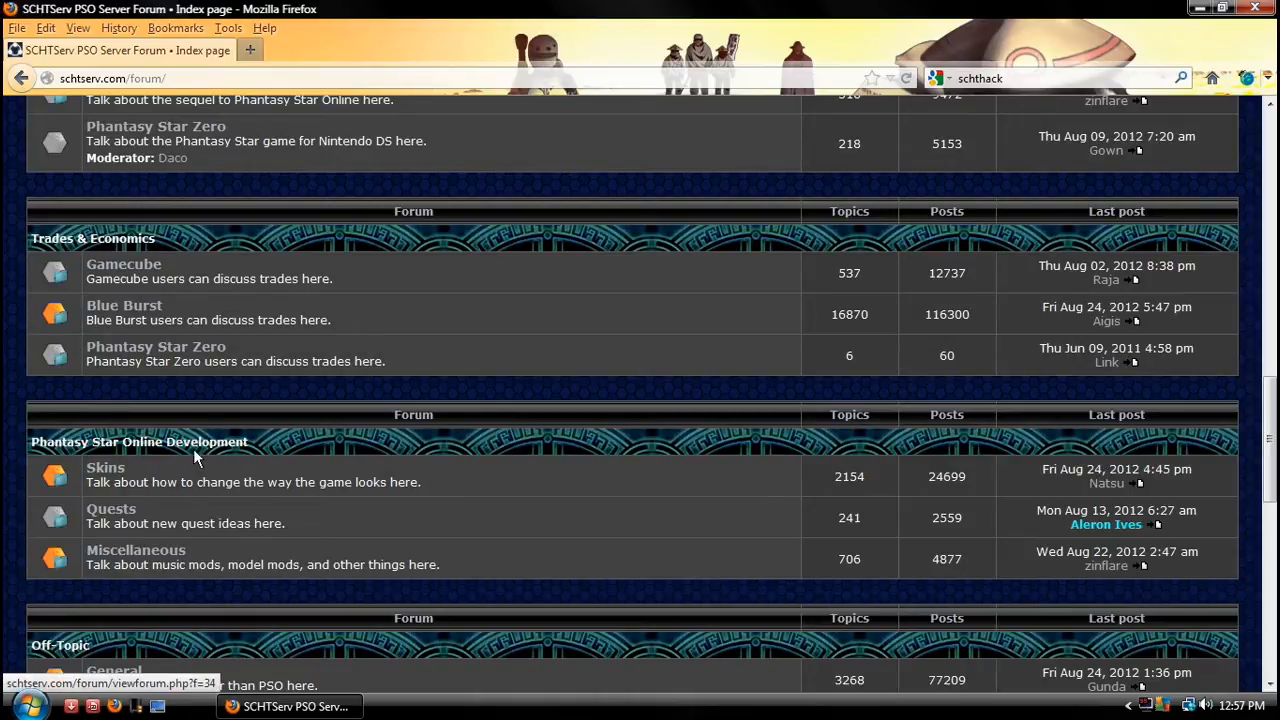
{"action": "mouse_move", "coordinate": [104, 468]}
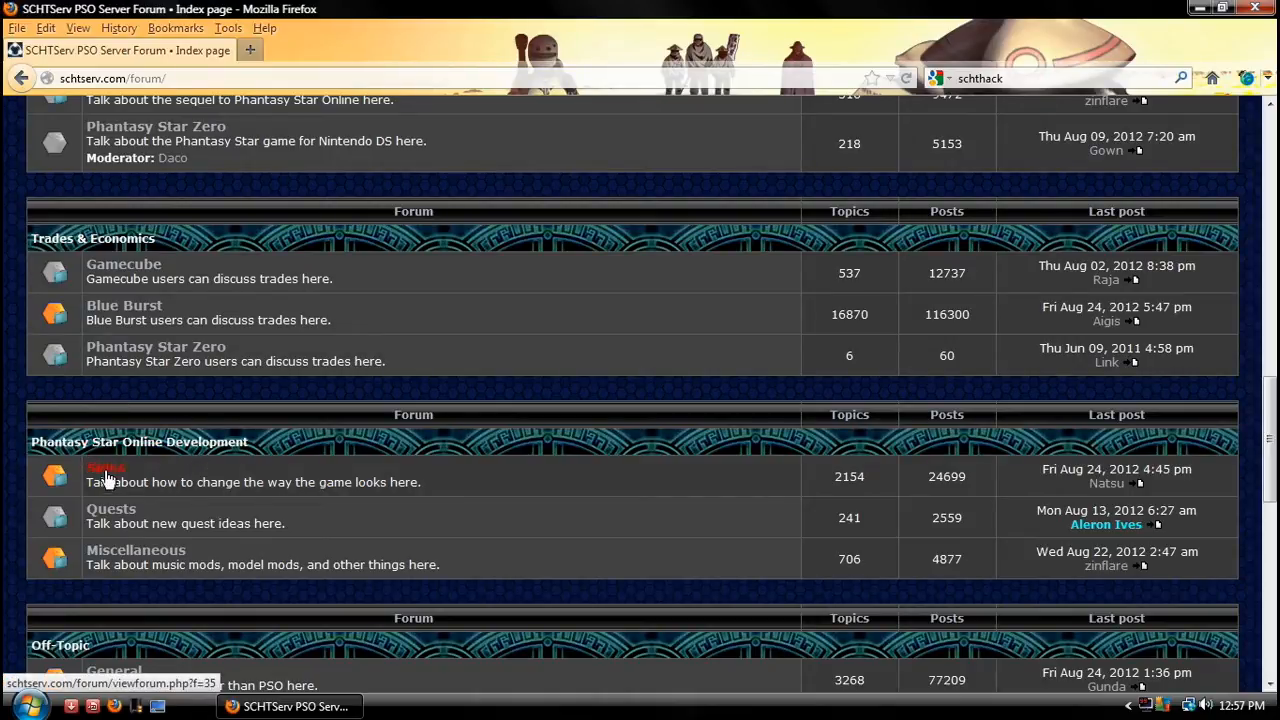
{"action": "left_click", "coordinate": [104, 468]}
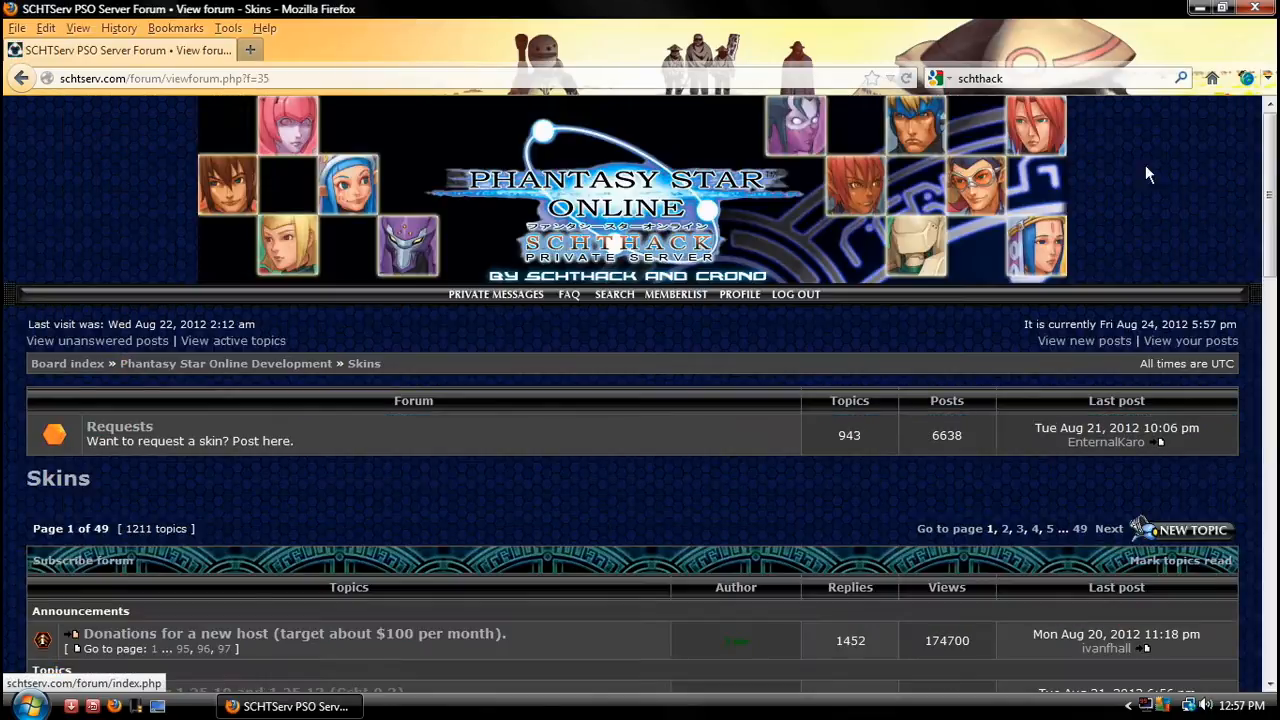
{"action": "scroll", "scroll_direction": "down", "scroll_amount": 3}
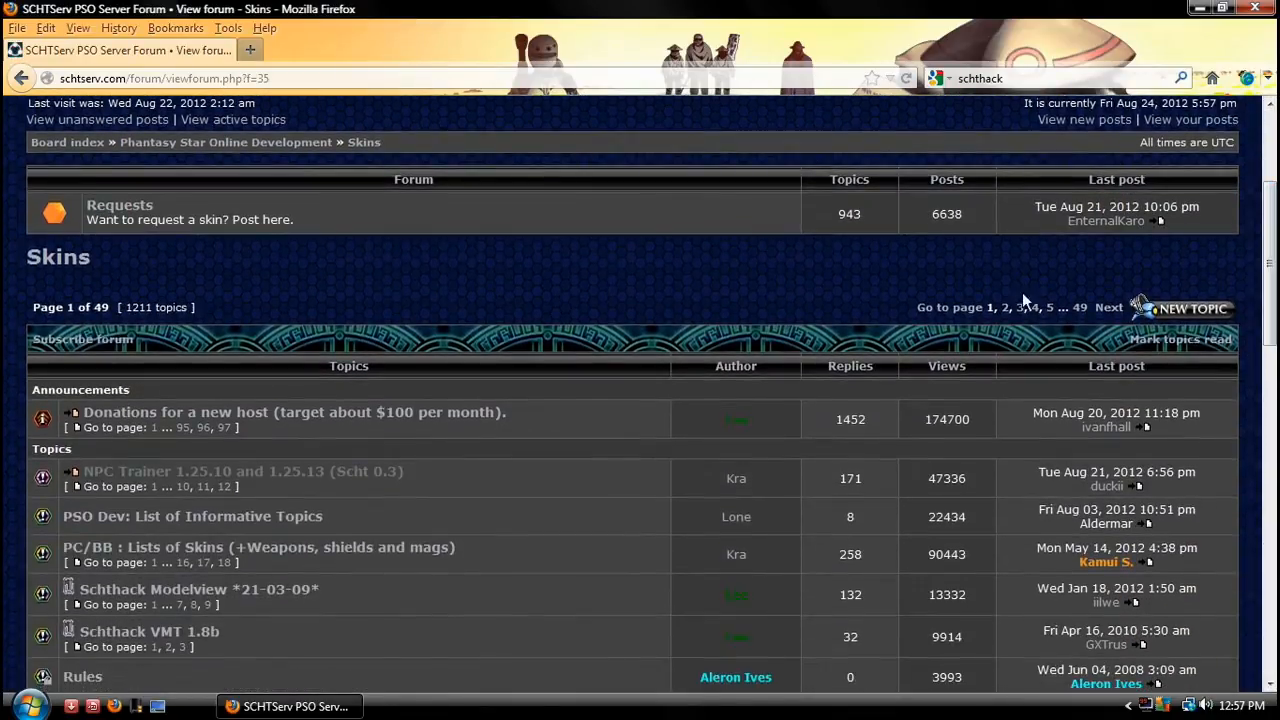
{"action": "mouse_move", "coordinate": [162, 486]}
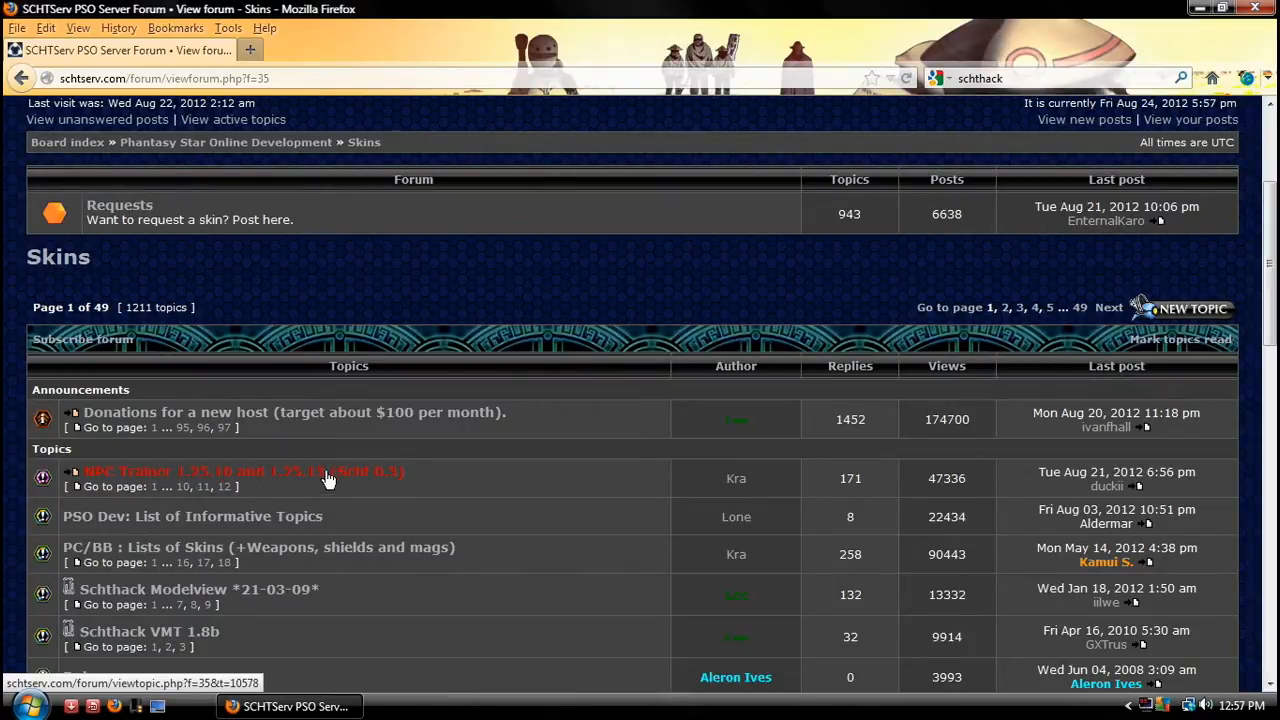
{"action": "left_click", "coordinate": [244, 472]}
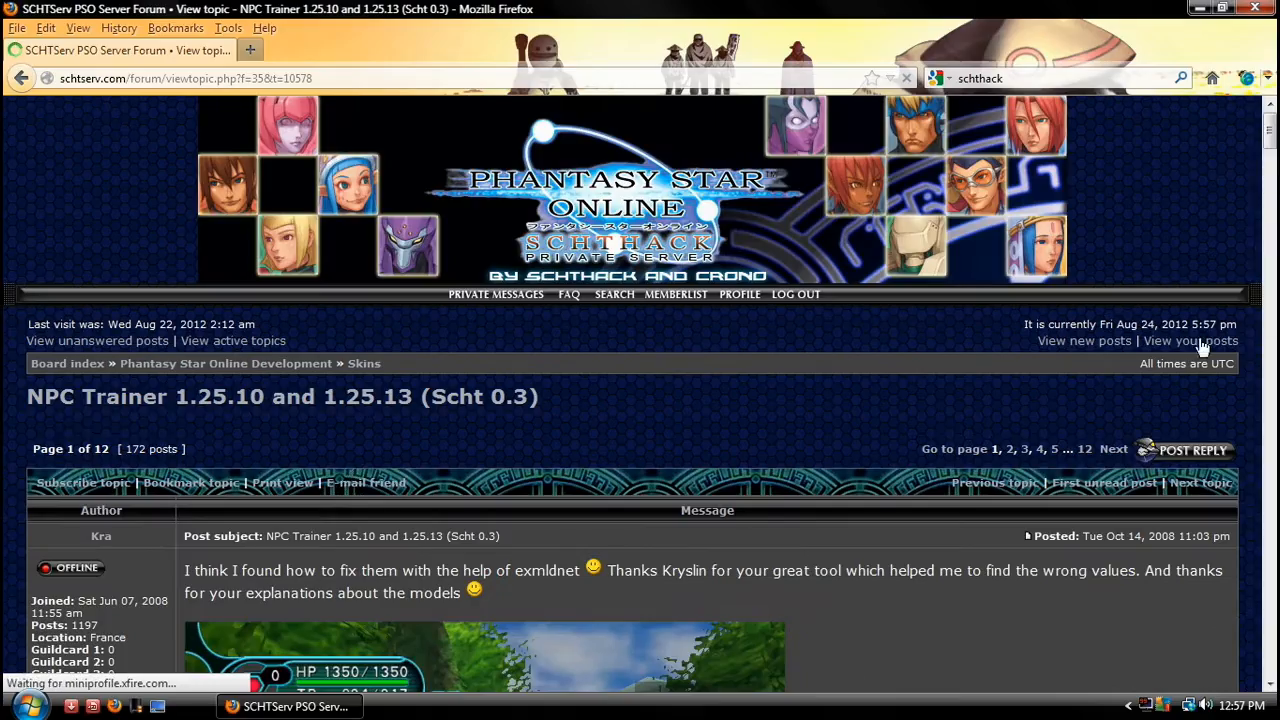
{"action": "scroll", "scroll_direction": "down", "scroll_amount": 3}
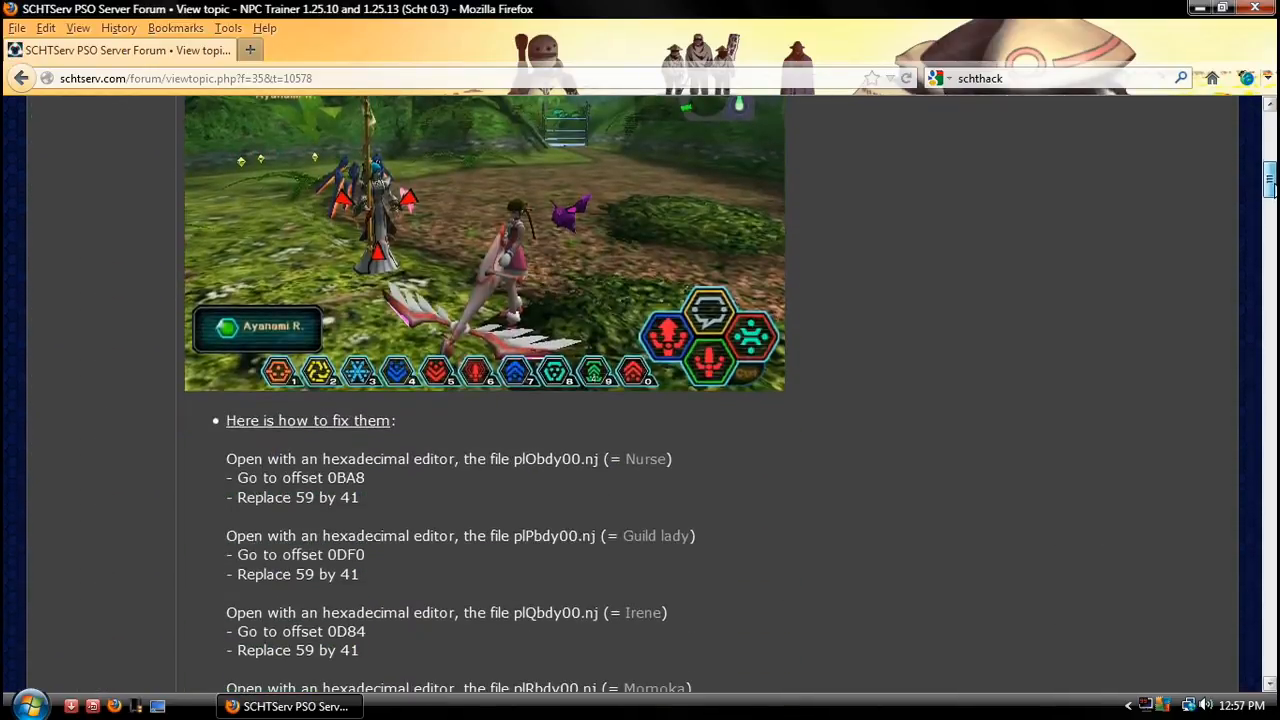
{"action": "scroll", "scroll_direction": "down", "scroll_amount": 3}
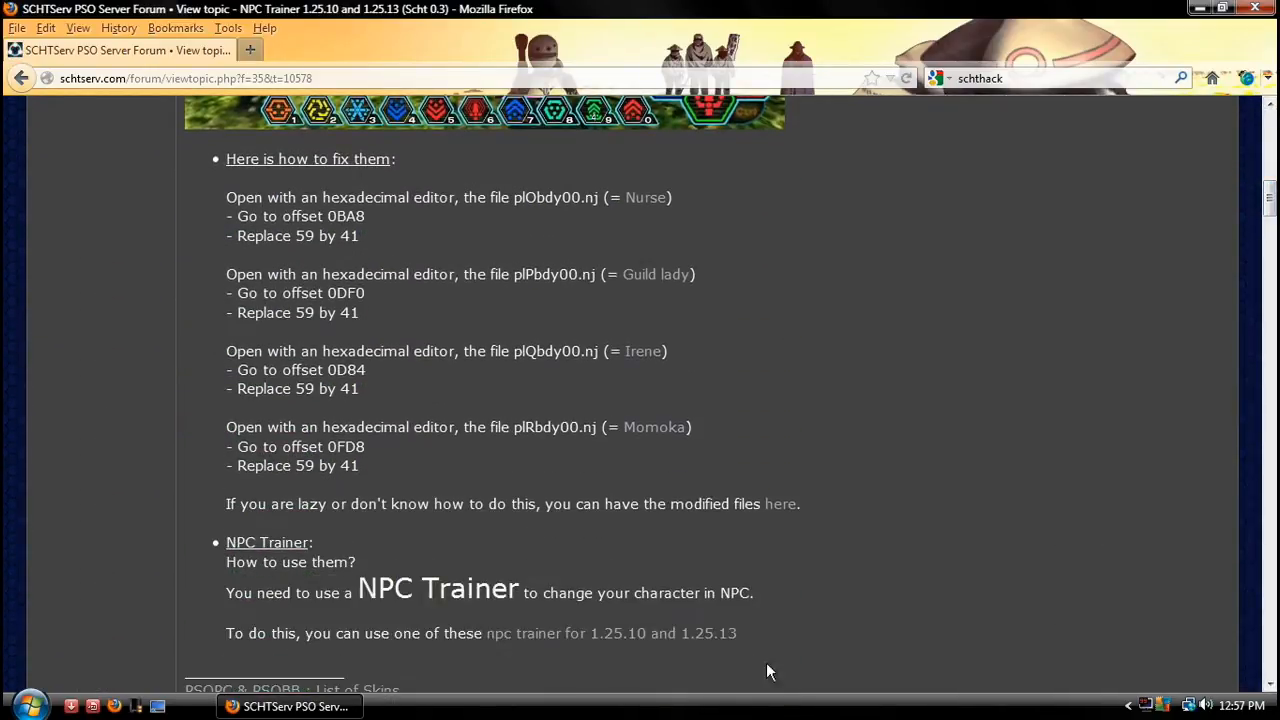
{"action": "mouse_move", "coordinate": [590, 644]}
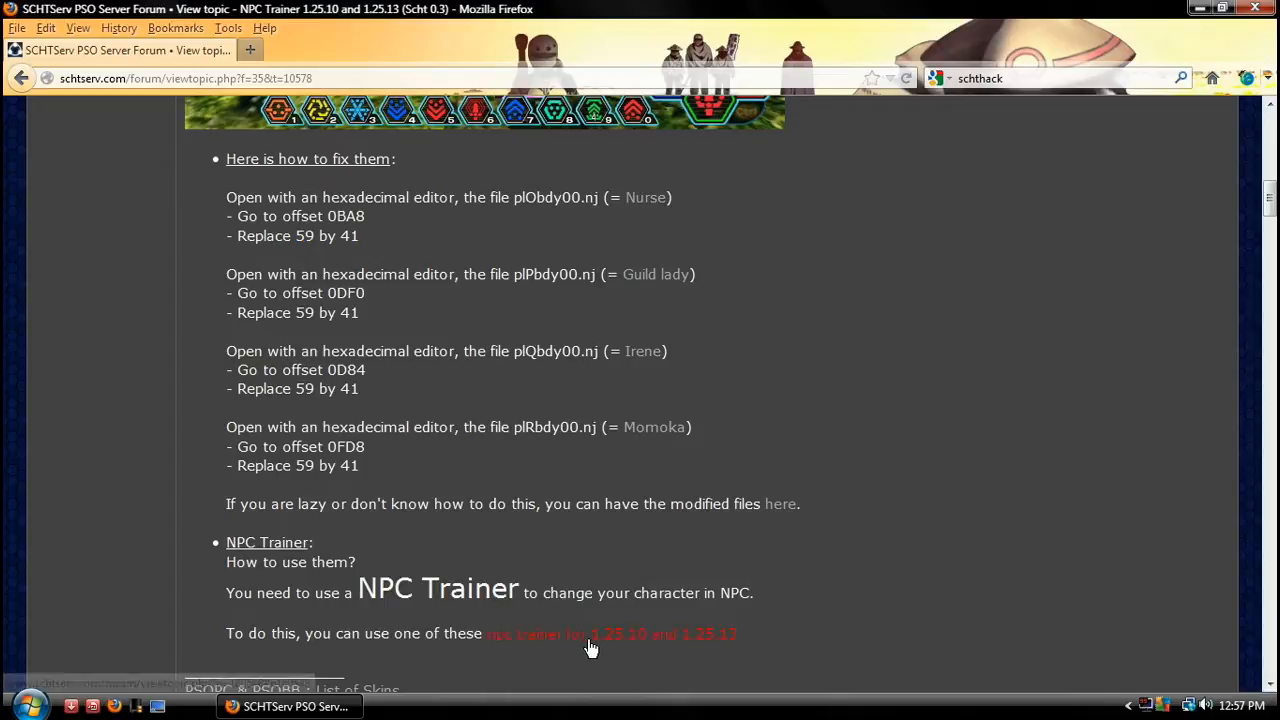
- Enter the NPC Trainer topic and download the 1.25.13 (Scht 0.3) trainer, NpcTrainer_12513b.zip
{"action": "left_click", "coordinate": [590, 634]}
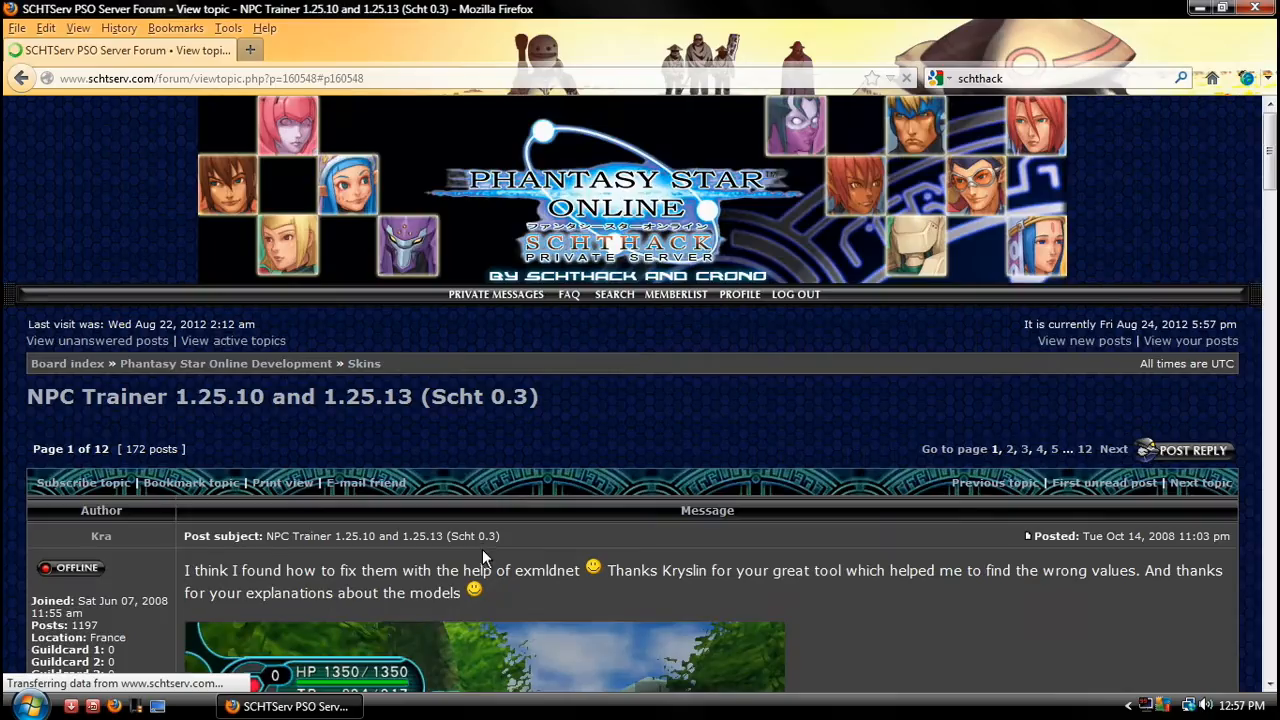
{"action": "scroll", "scroll_direction": "down", "scroll_amount": 3}
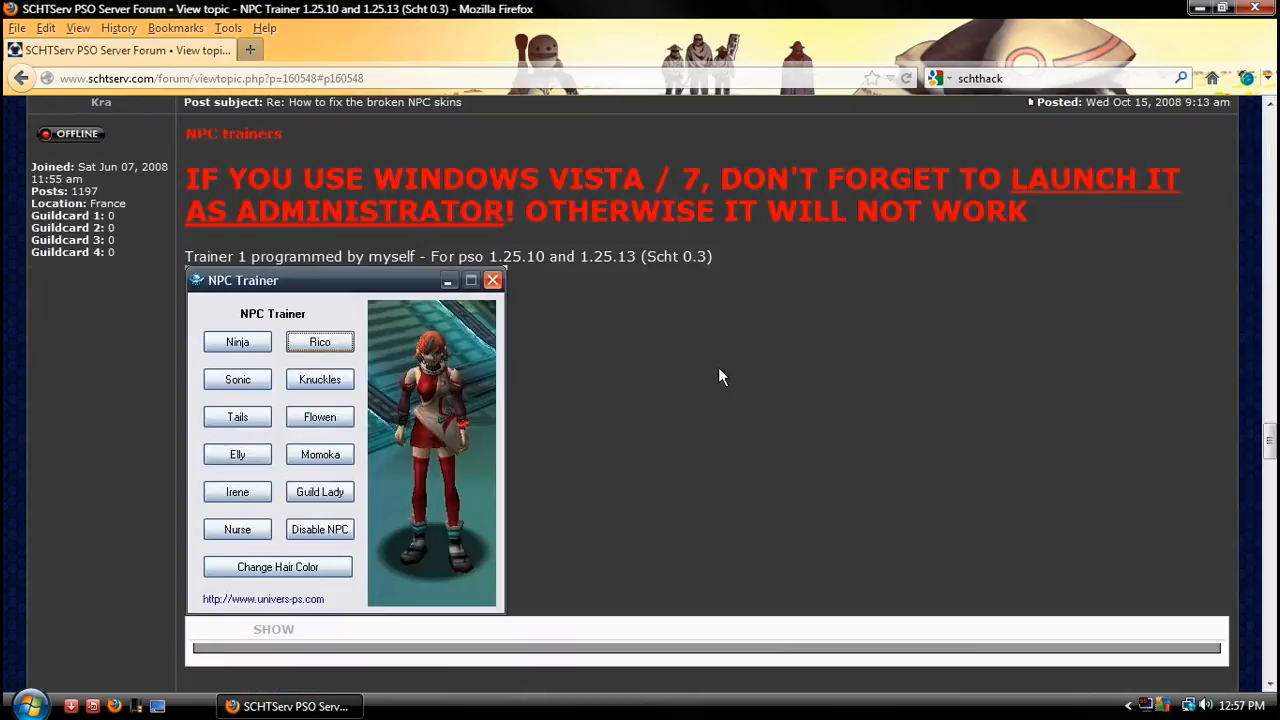
{"action": "mouse_move", "coordinate": [502, 368]}
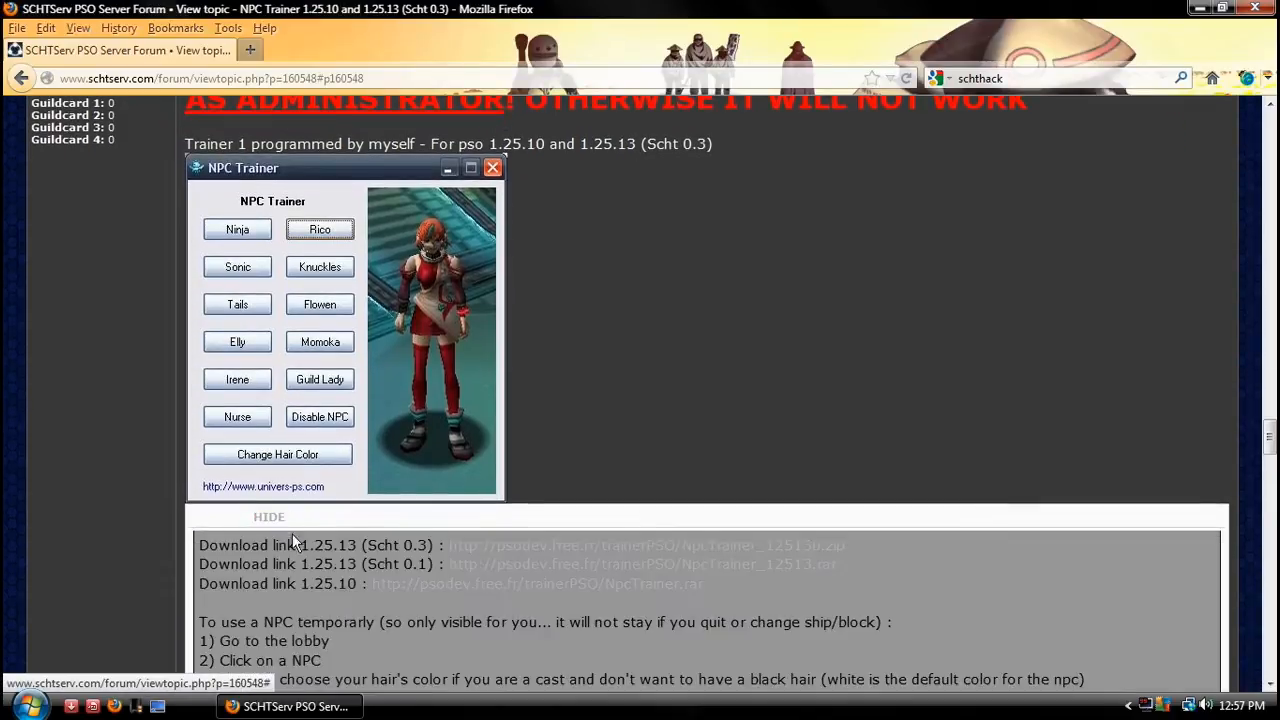
{"action": "scroll", "scroll_direction": "down", "scroll_amount": 3}
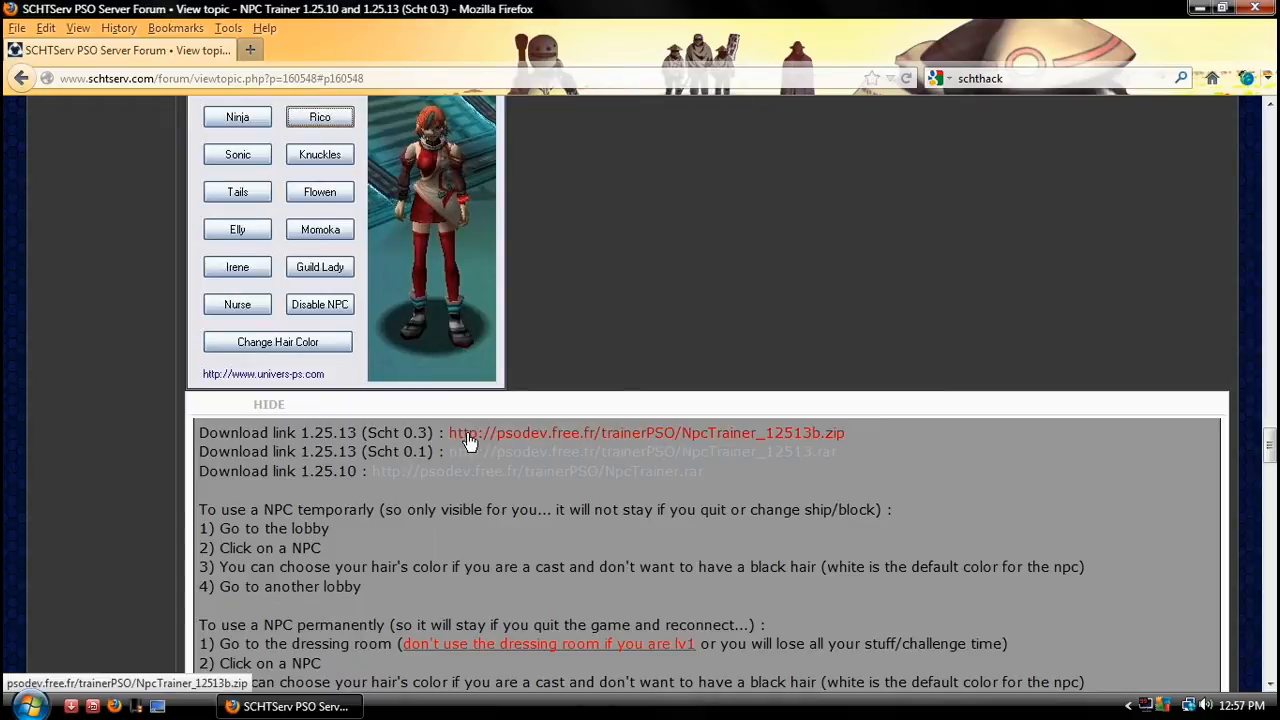
{"action": "left_click", "coordinate": [644, 432]}
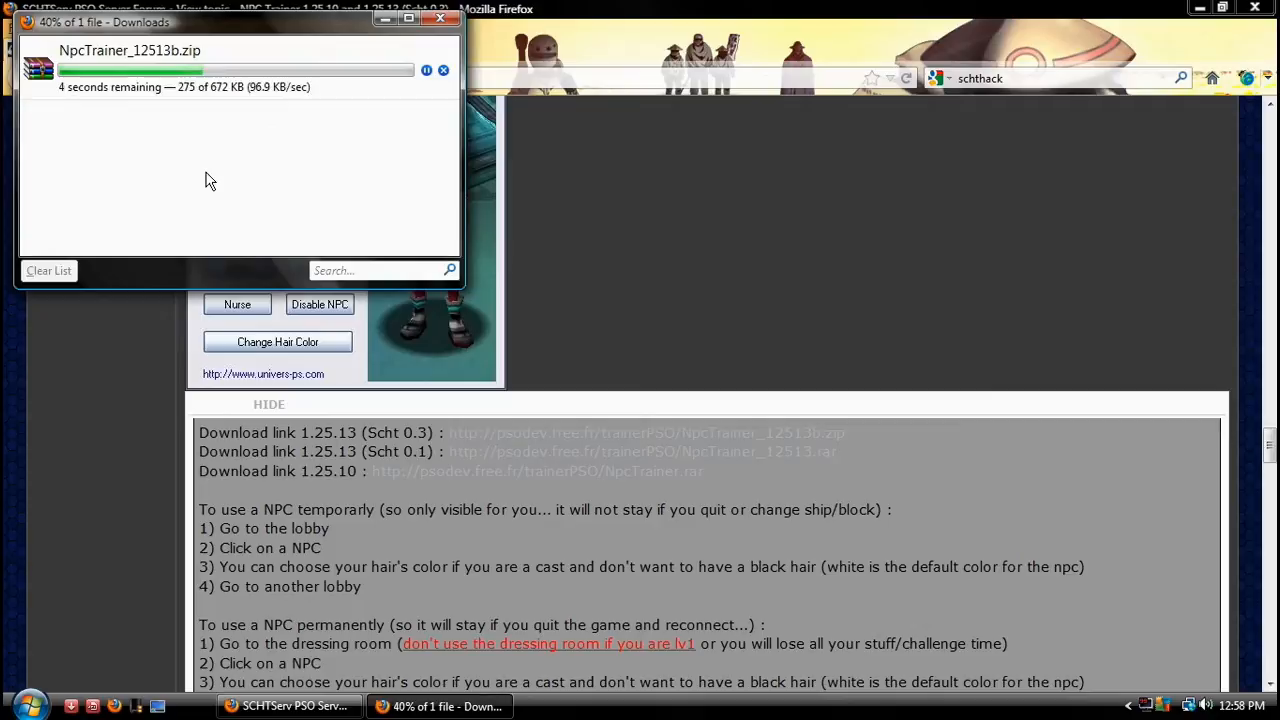
- Close the finished NpcTrainer_12513b.zip download progress window
{"action": "left_click", "coordinate": [440, 18]}
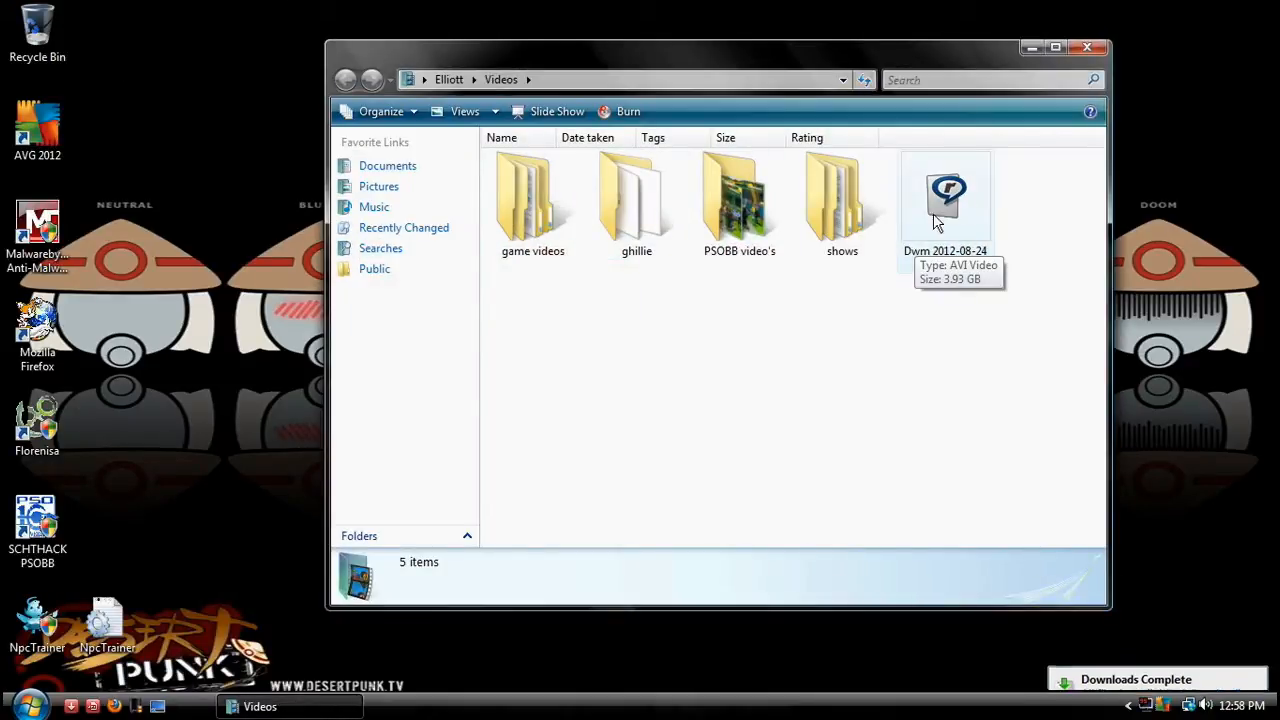
- Extract NpcTrainer_12513b.zip in Downloads and dismiss the trainer file's context menu
{"action": "left_click", "coordinate": [16, 706]}
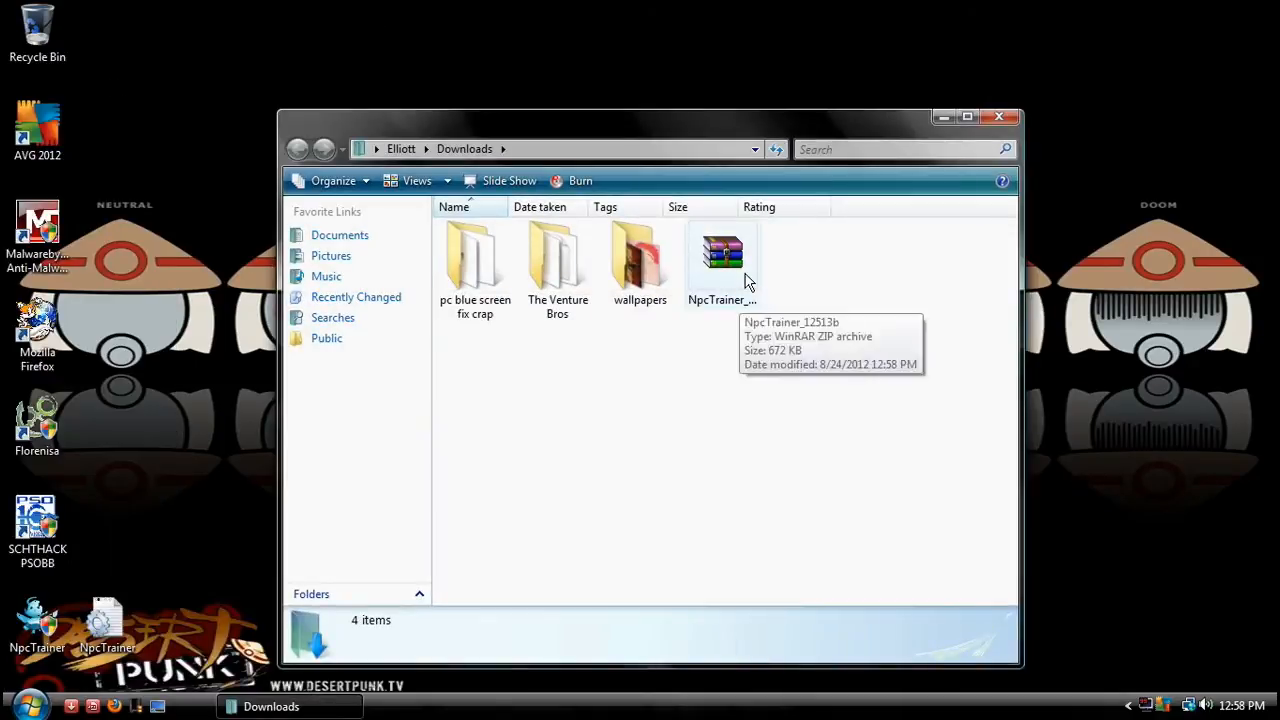
{"action": "left_click", "coordinate": [722, 260]}
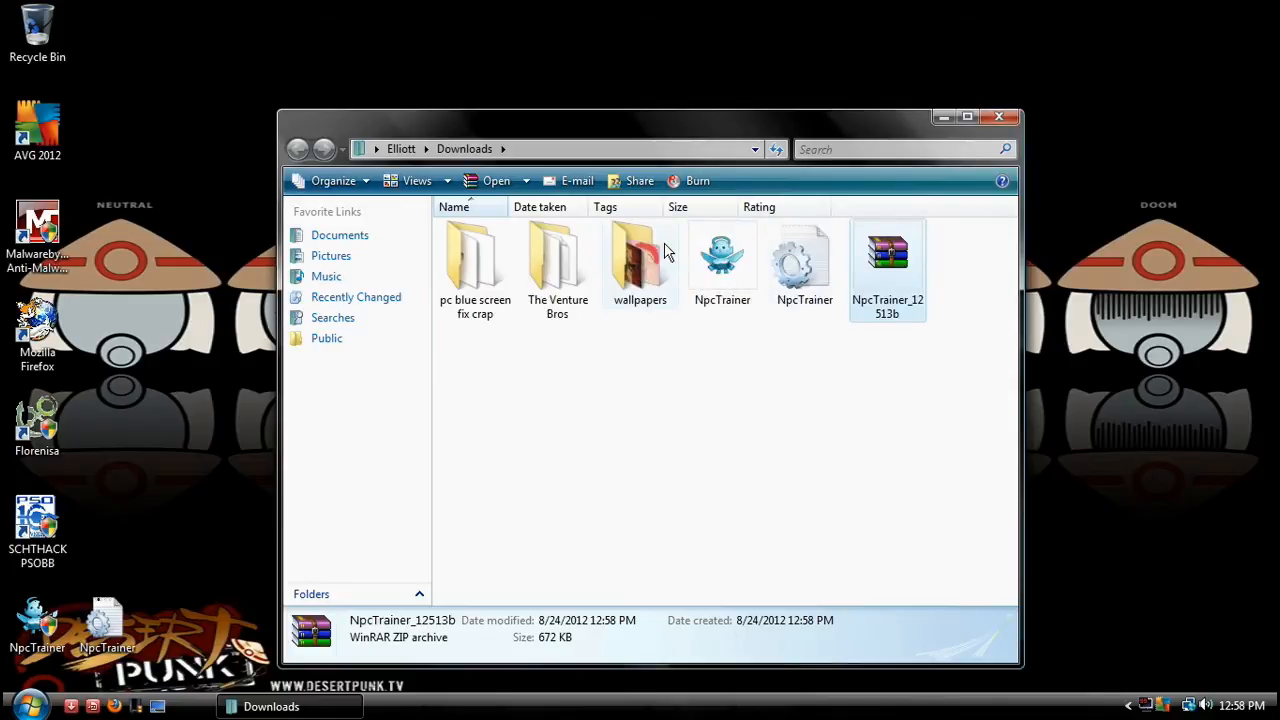
{"action": "mouse_move", "coordinate": [744, 336]}
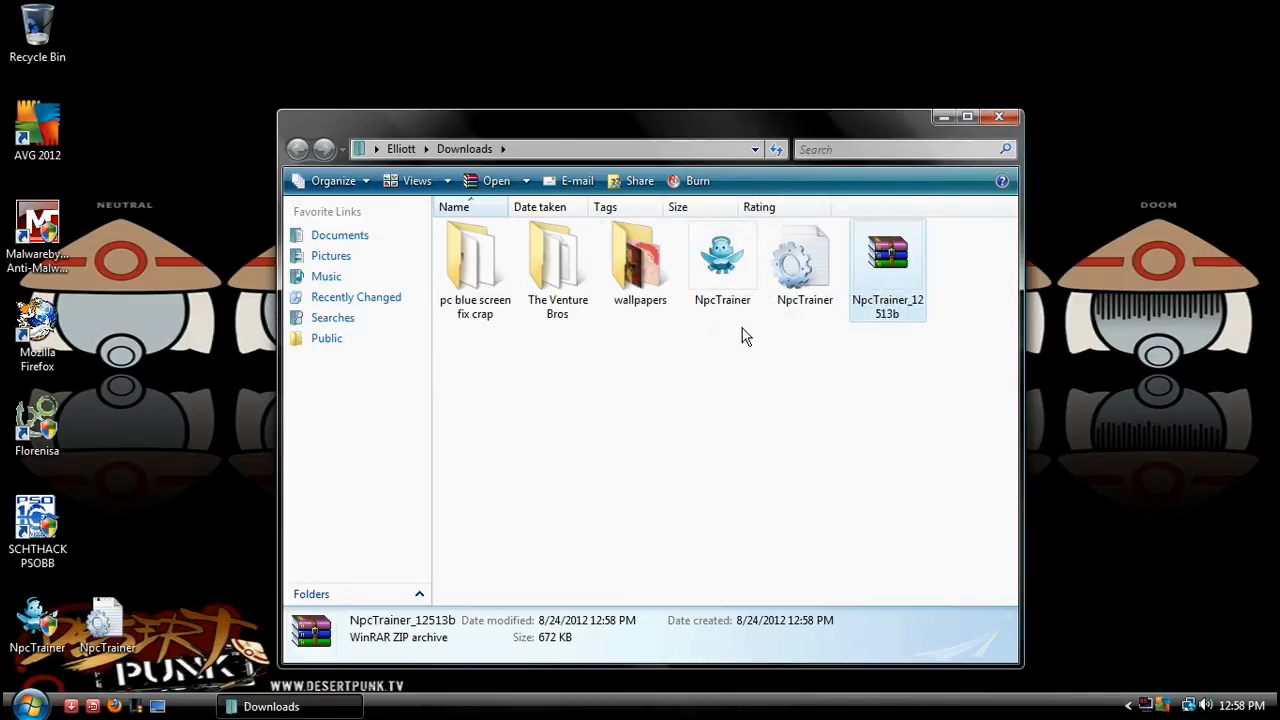
{"action": "mouse_move", "coordinate": [178, 512]}
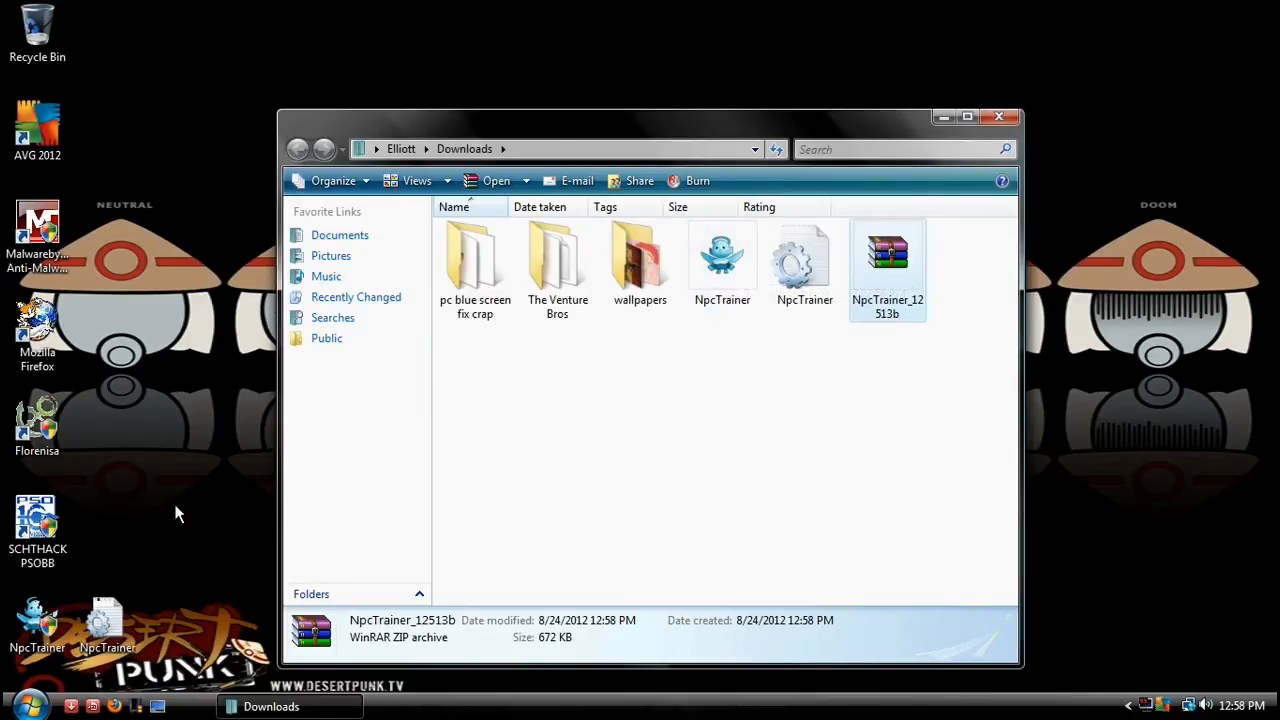
{"action": "mouse_move", "coordinate": [776, 288]}
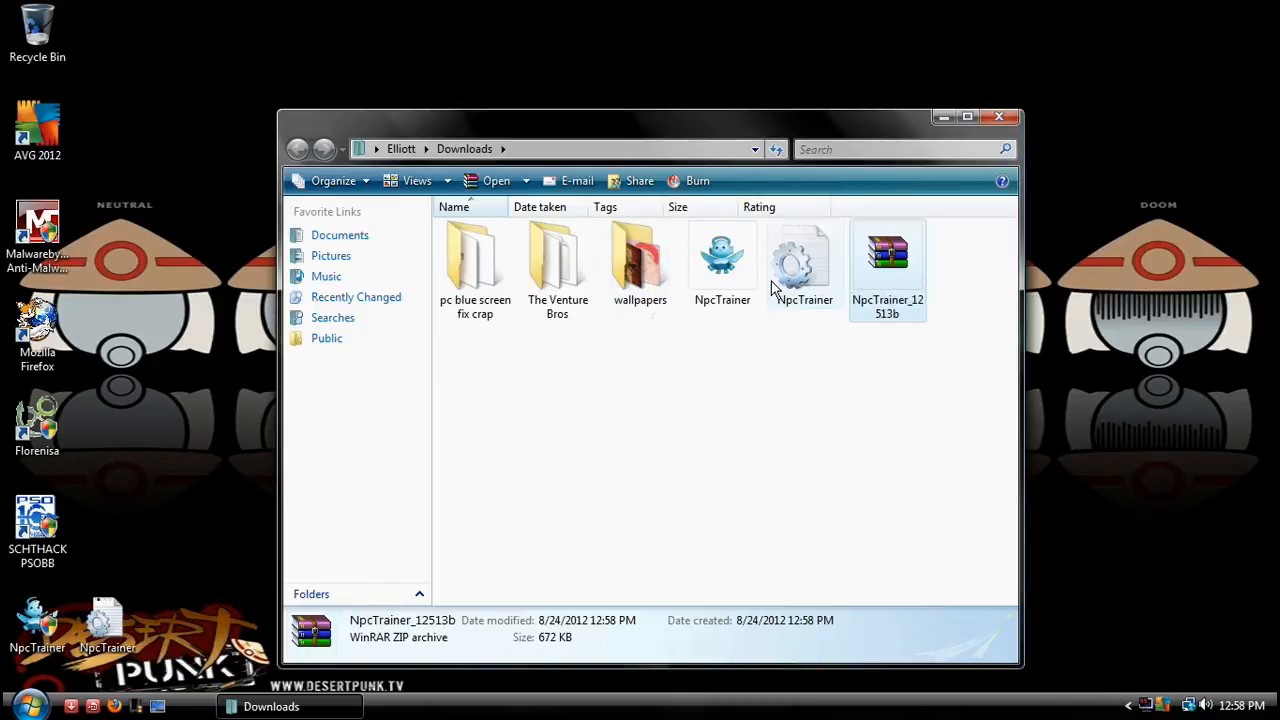
{"action": "mouse_move", "coordinate": [790, 280]}
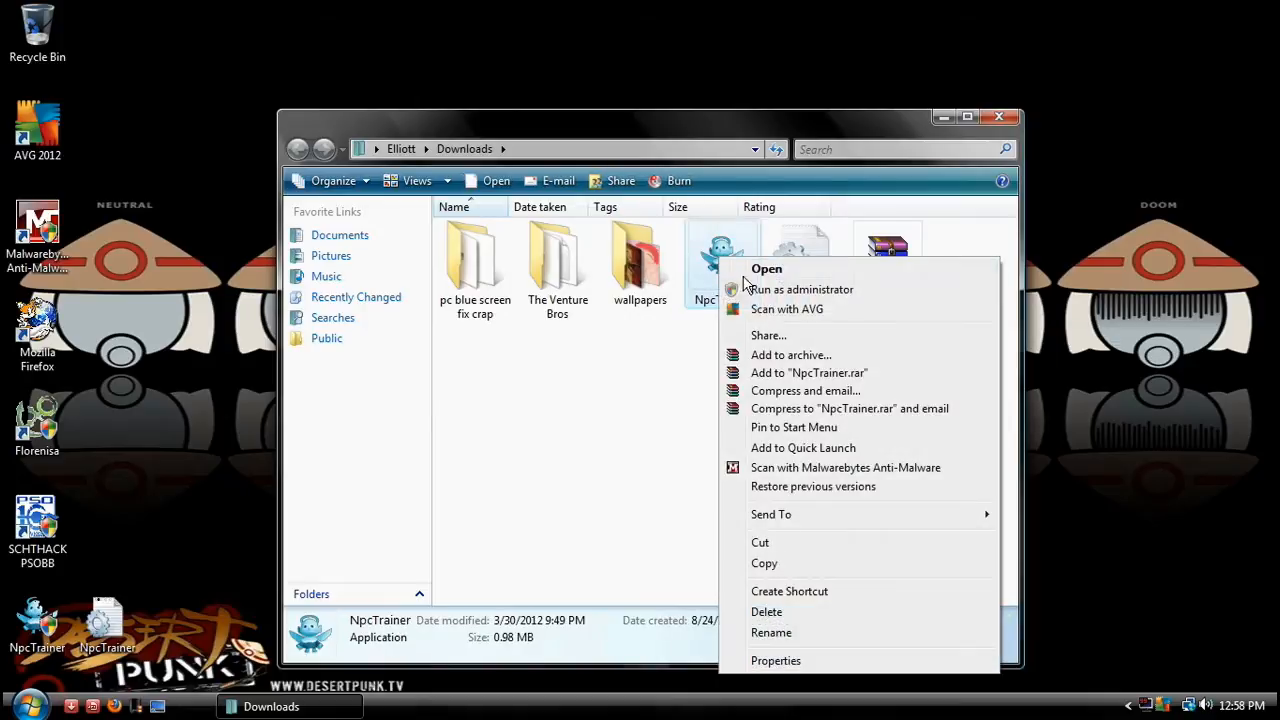
{"action": "left_click", "coordinate": [594, 396]}
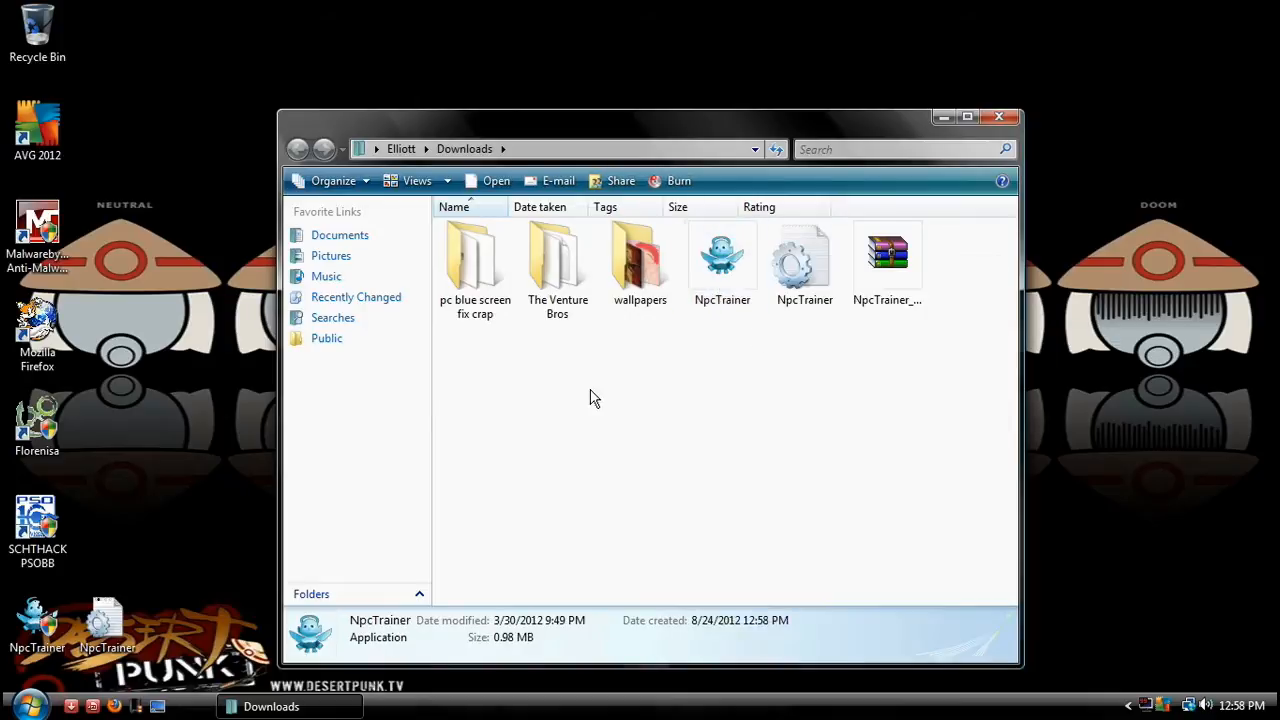
{"action": "mouse_move", "coordinate": [796, 260]}
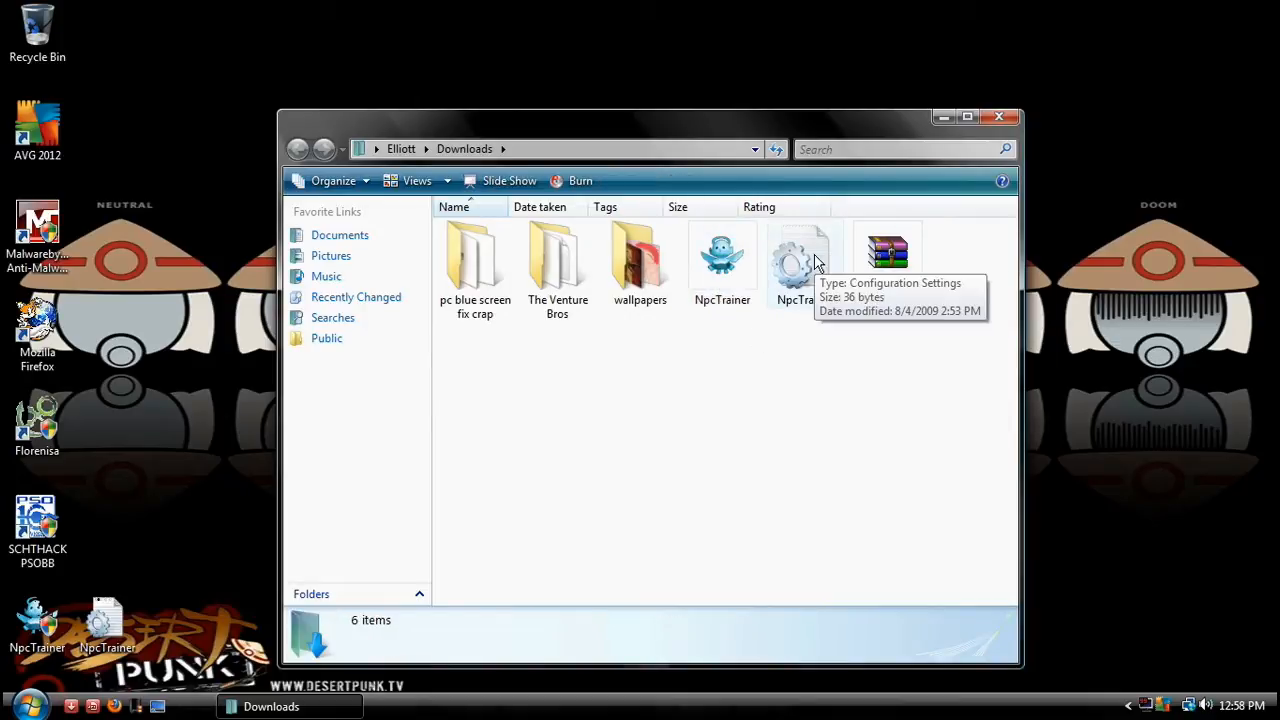
- View NpcTrainer.ini in Notepad, confirm ExeName=shpsobbn.exe, and close without saving
{"action": "double_click", "coordinate": [792, 256]}
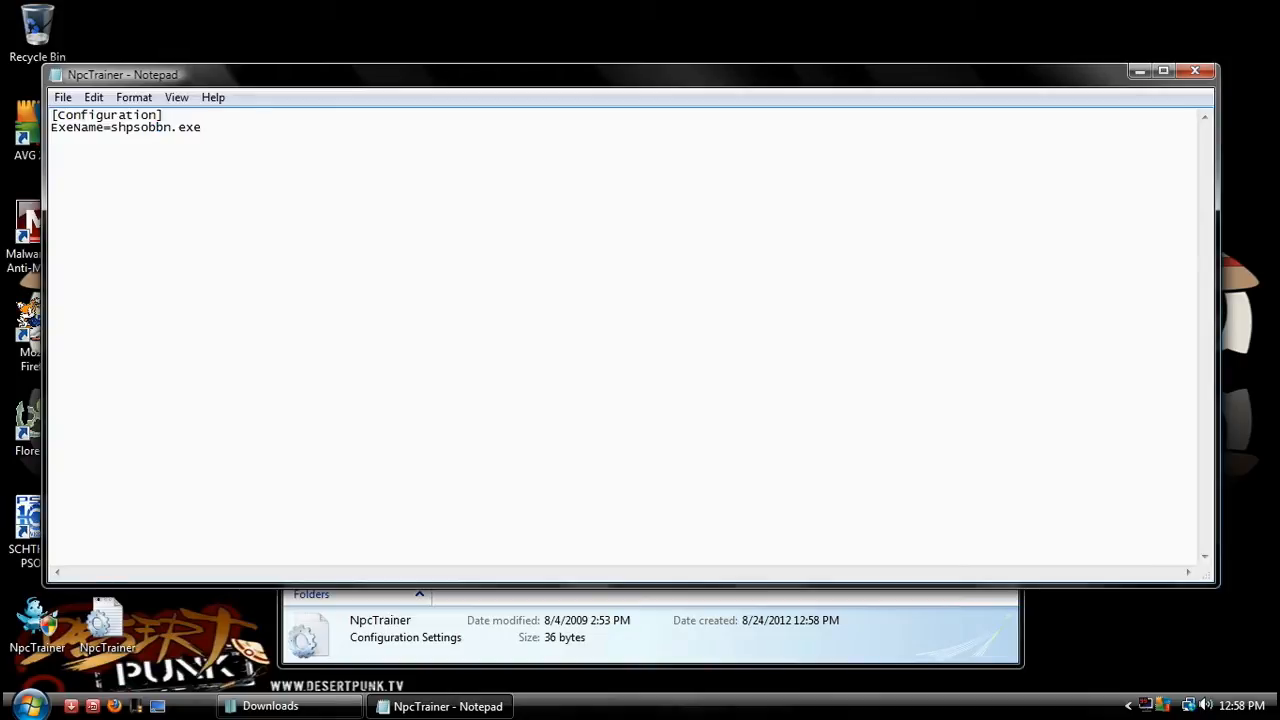
{"action": "left_click", "coordinate": [1196, 70]}
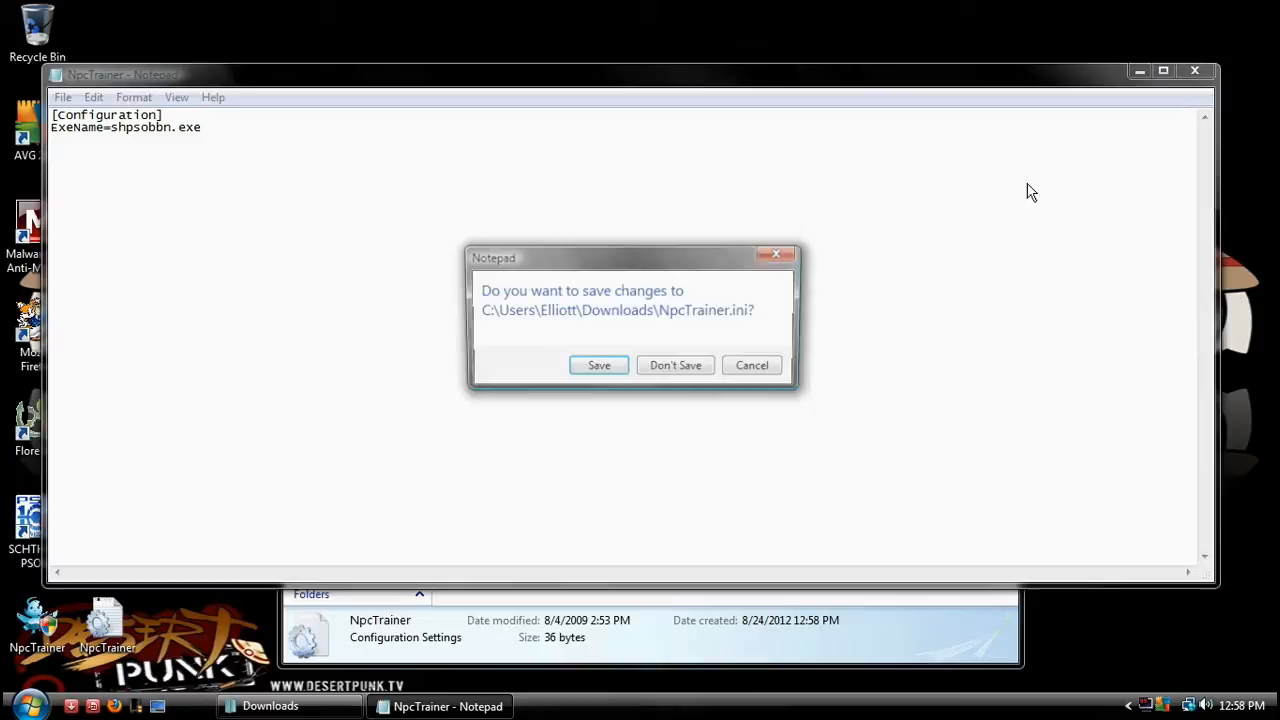
{"action": "left_click", "coordinate": [676, 364]}
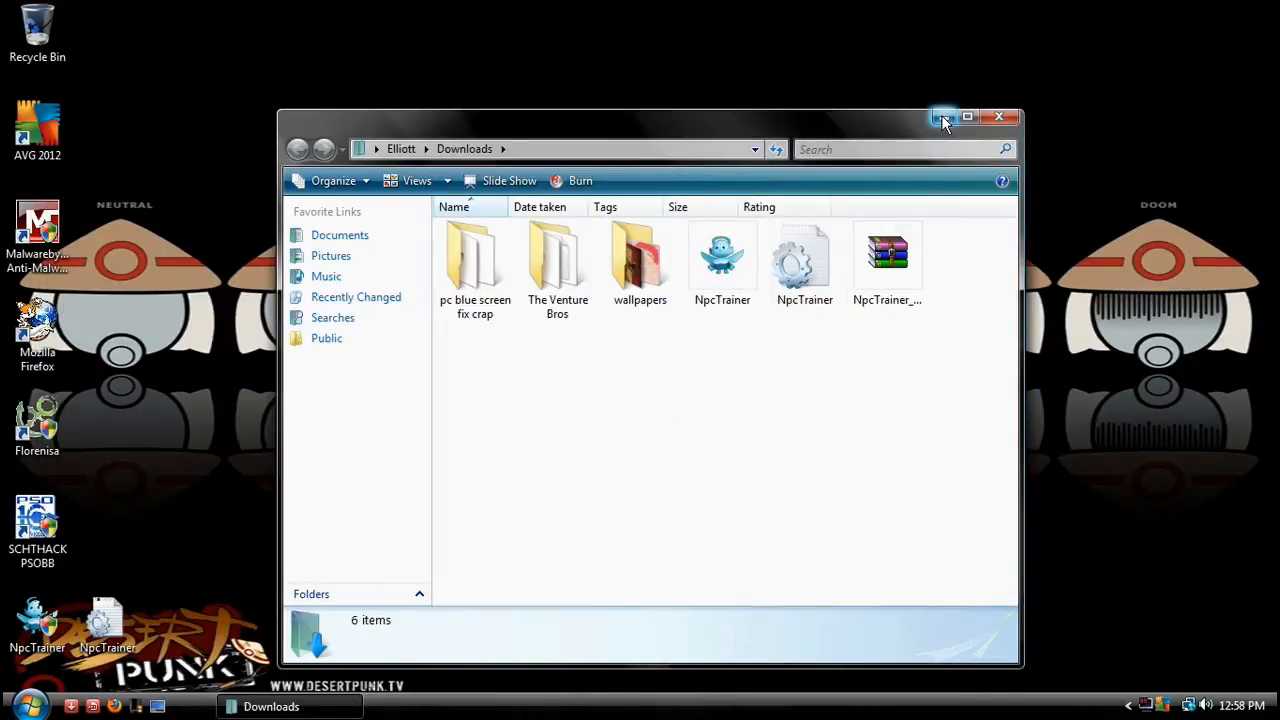
- Run NPC Trainer, select the Ninja preview, and start the SCHTHACK PSOBB launcher
{"action": "right_click", "coordinate": [722, 256]}
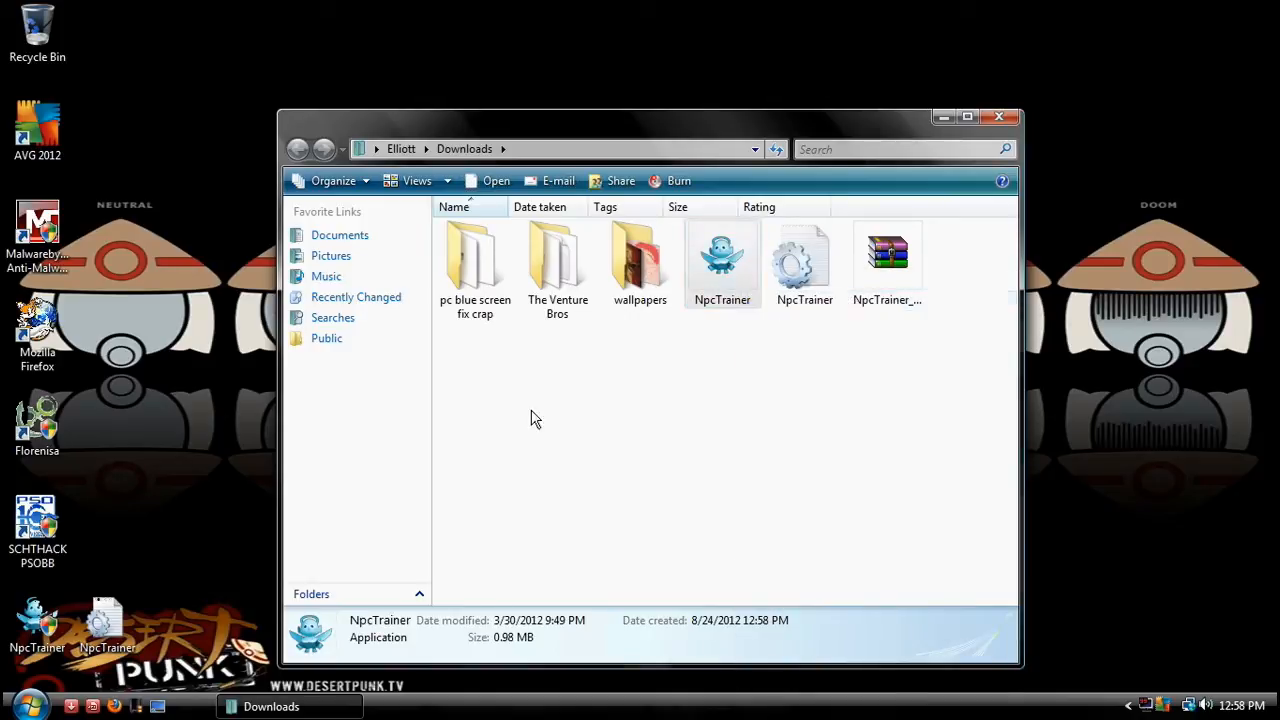
{"action": "double_click", "coordinate": [722, 258]}
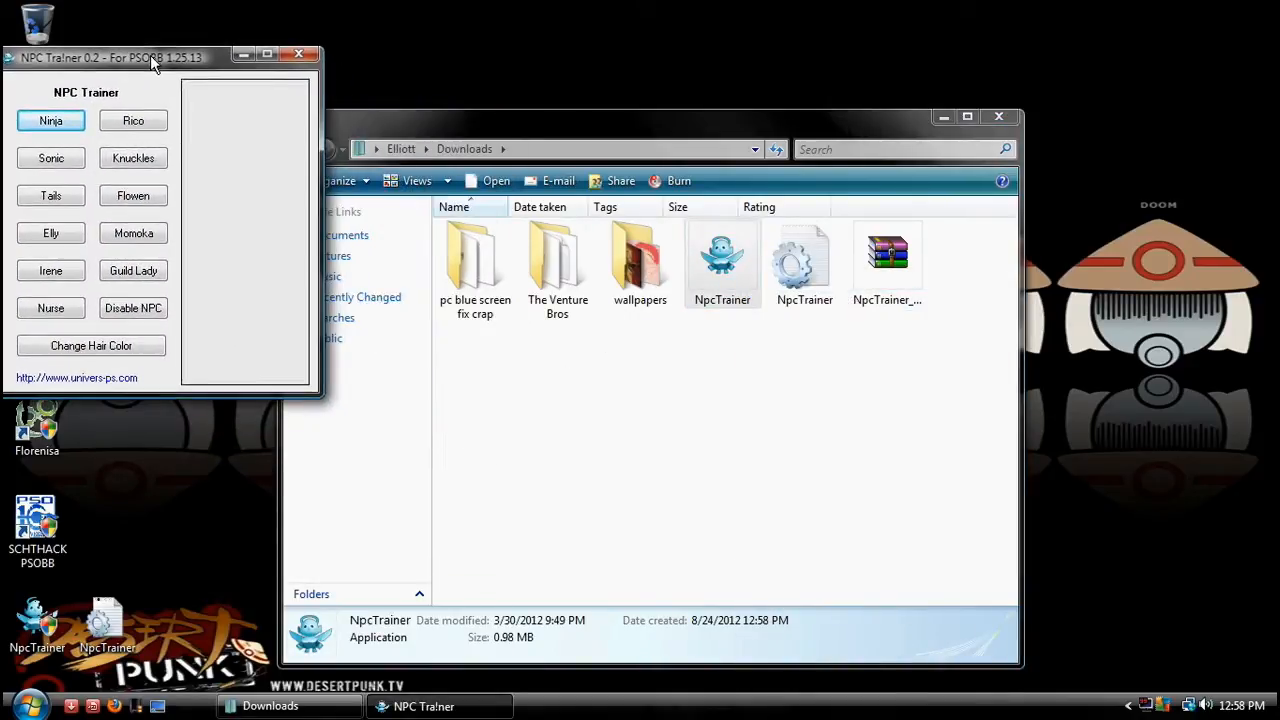
{"action": "left_click", "coordinate": [50, 308]}
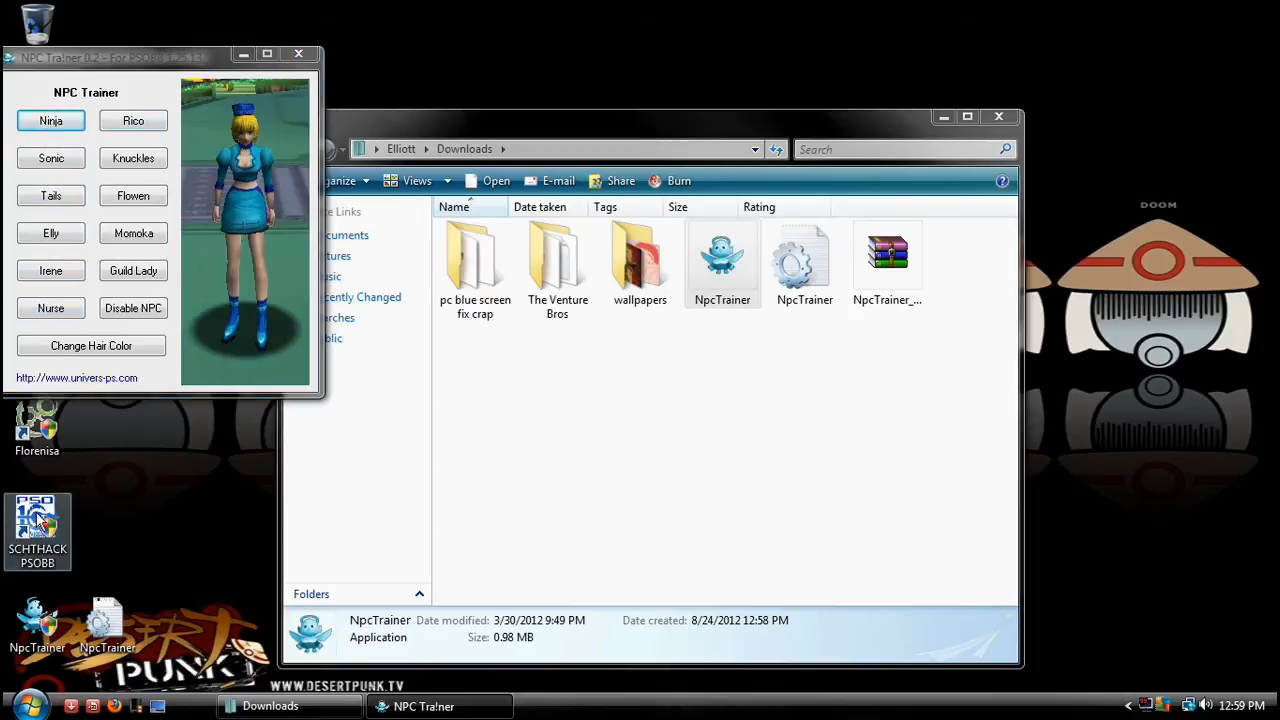
{"action": "left_click", "coordinate": [132, 158]}
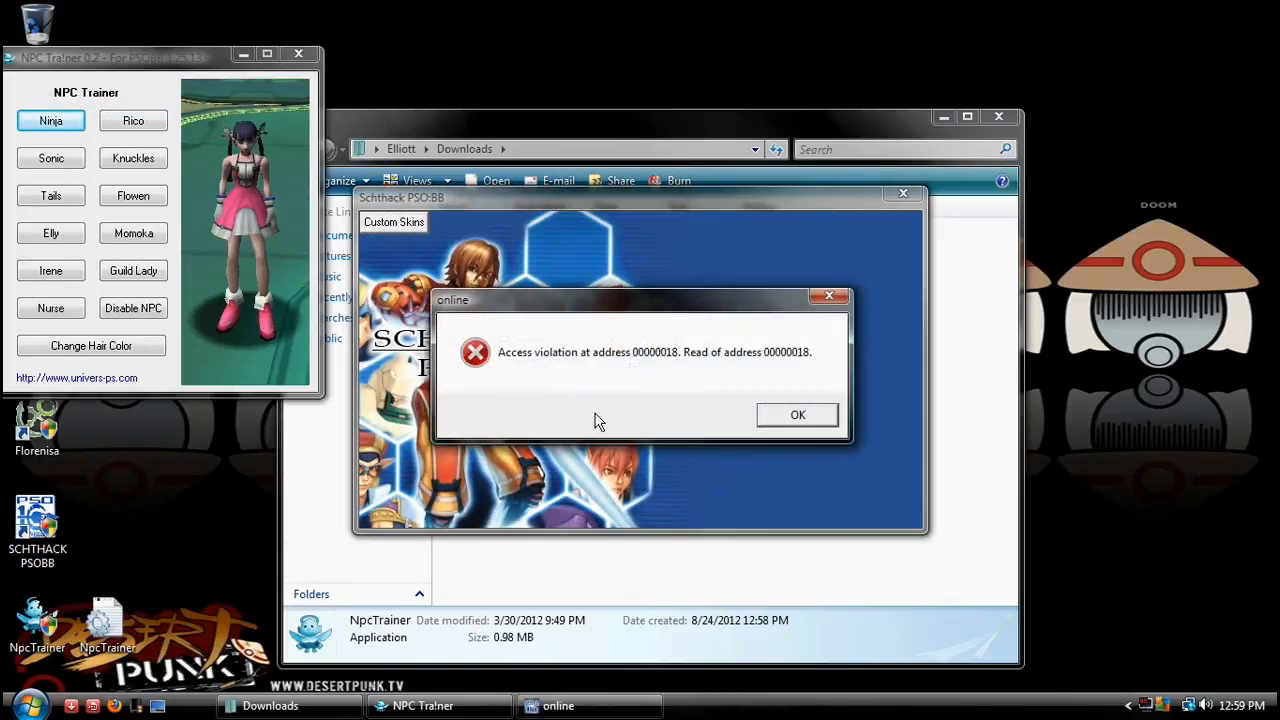
- Dismiss the access violation, save Window Mode 800x600 in Options, and start the game
{"action": "left_click", "coordinate": [796, 414]}
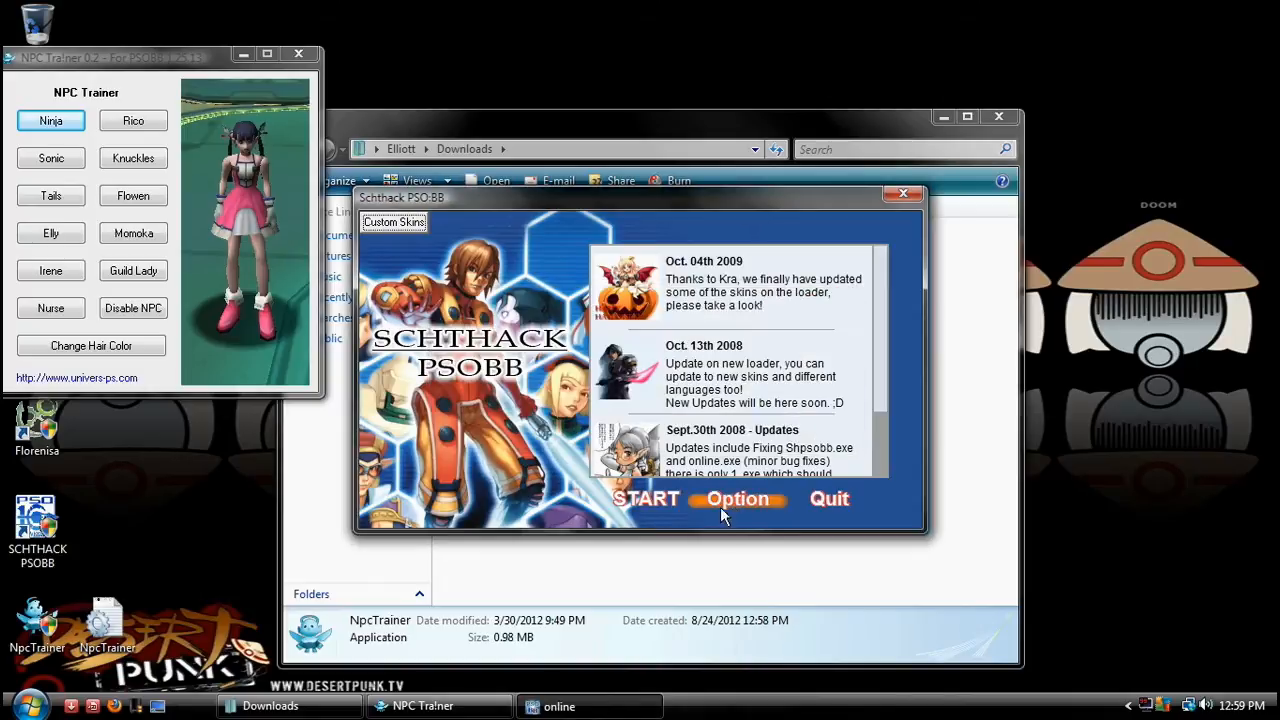
{"action": "left_click", "coordinate": [738, 500]}
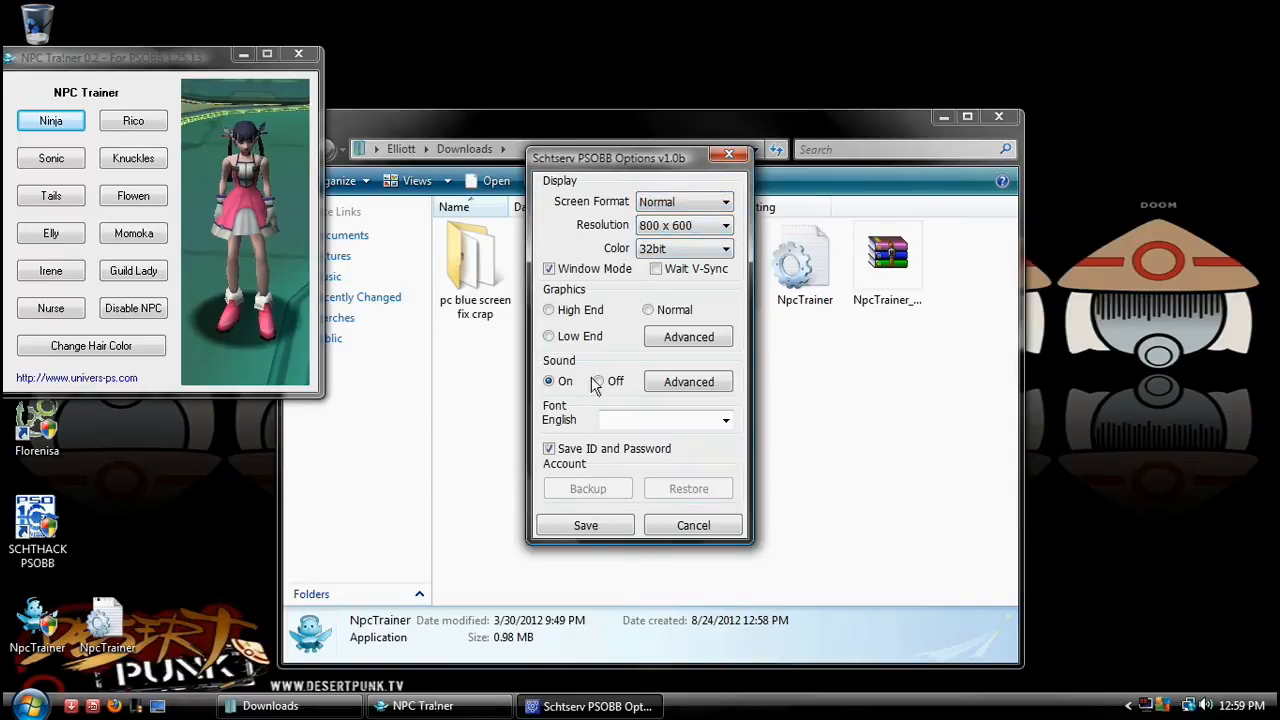
{"action": "mouse_move", "coordinate": [644, 300]}
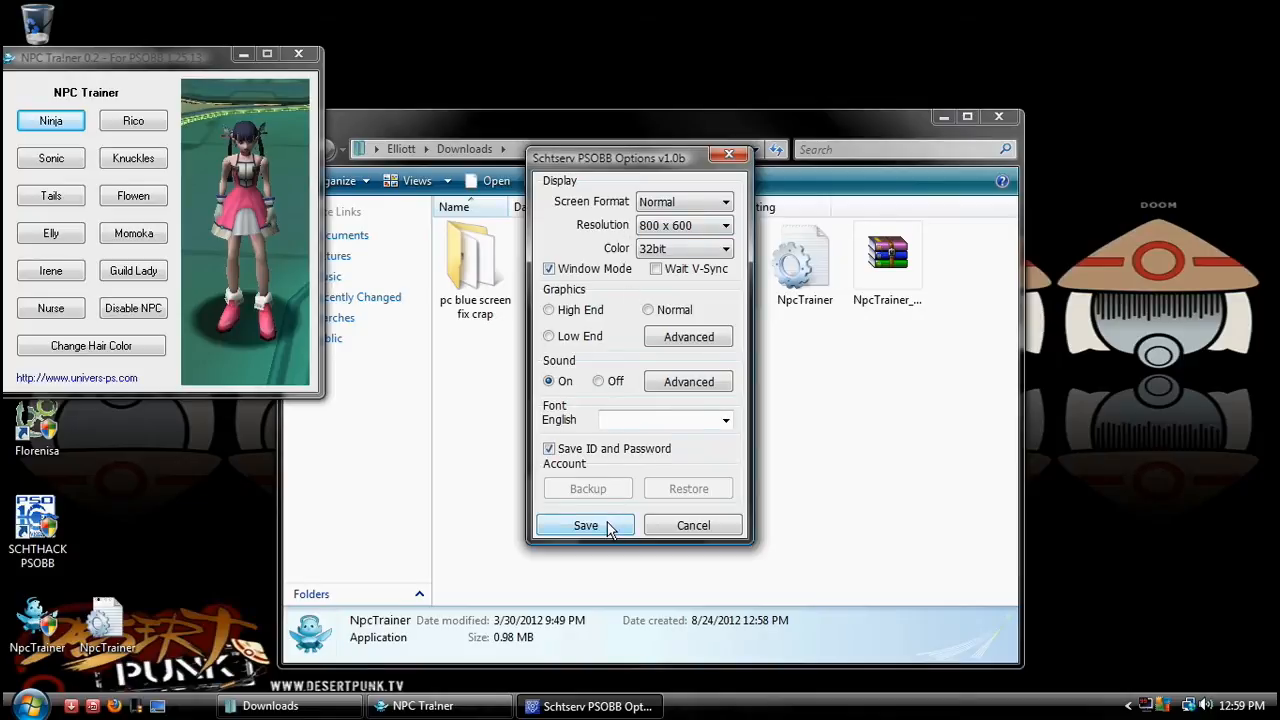
{"action": "left_click", "coordinate": [584, 524]}
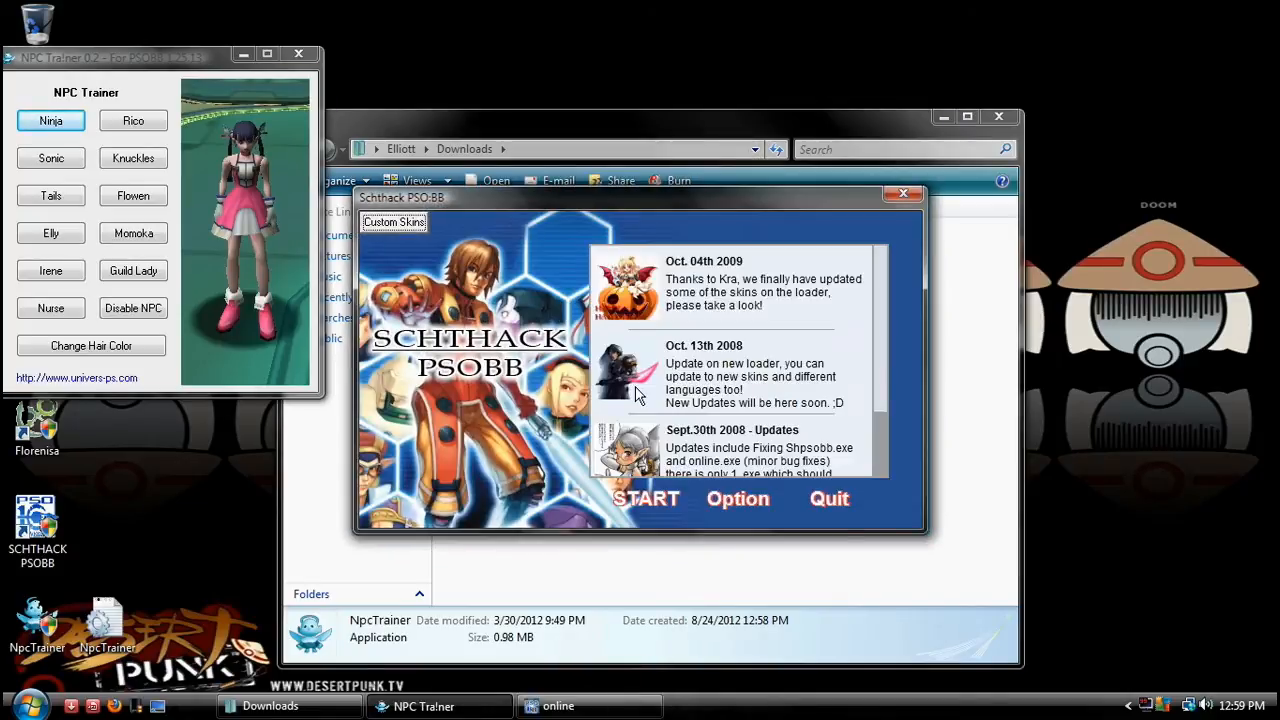
{"action": "left_click", "coordinate": [646, 498]}
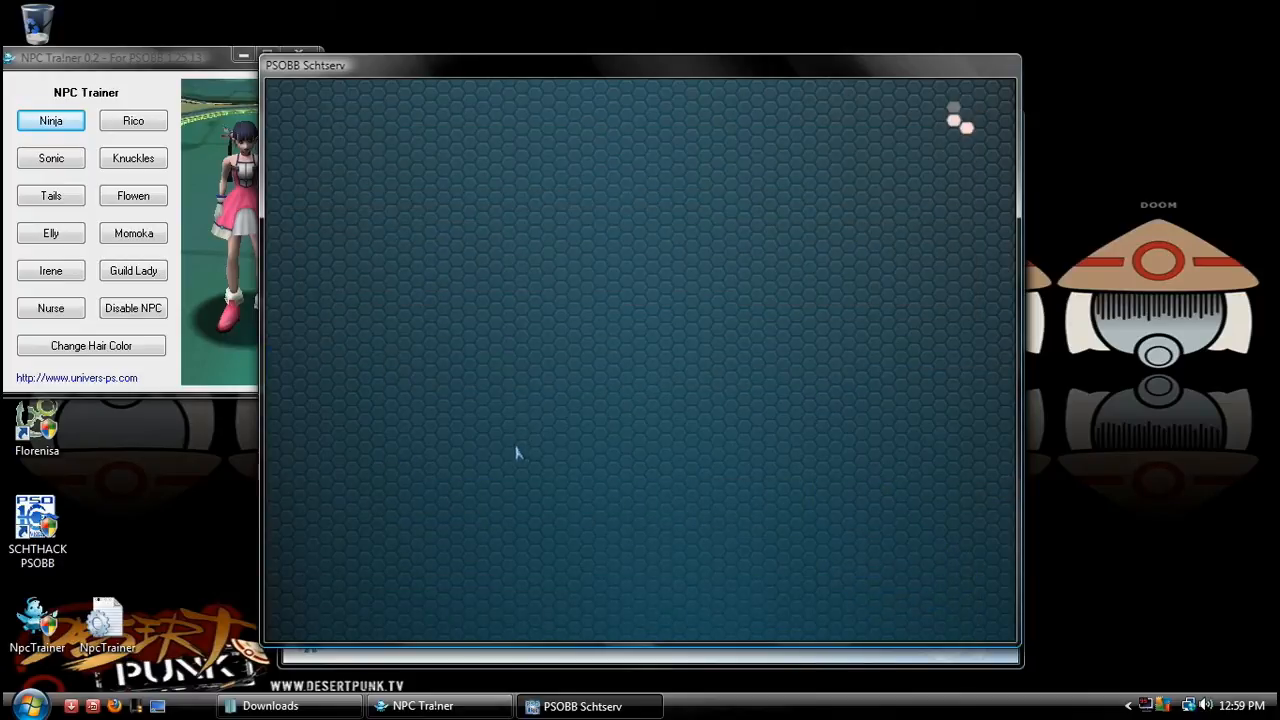
{"action": "mouse_move", "coordinate": [590, 386]}
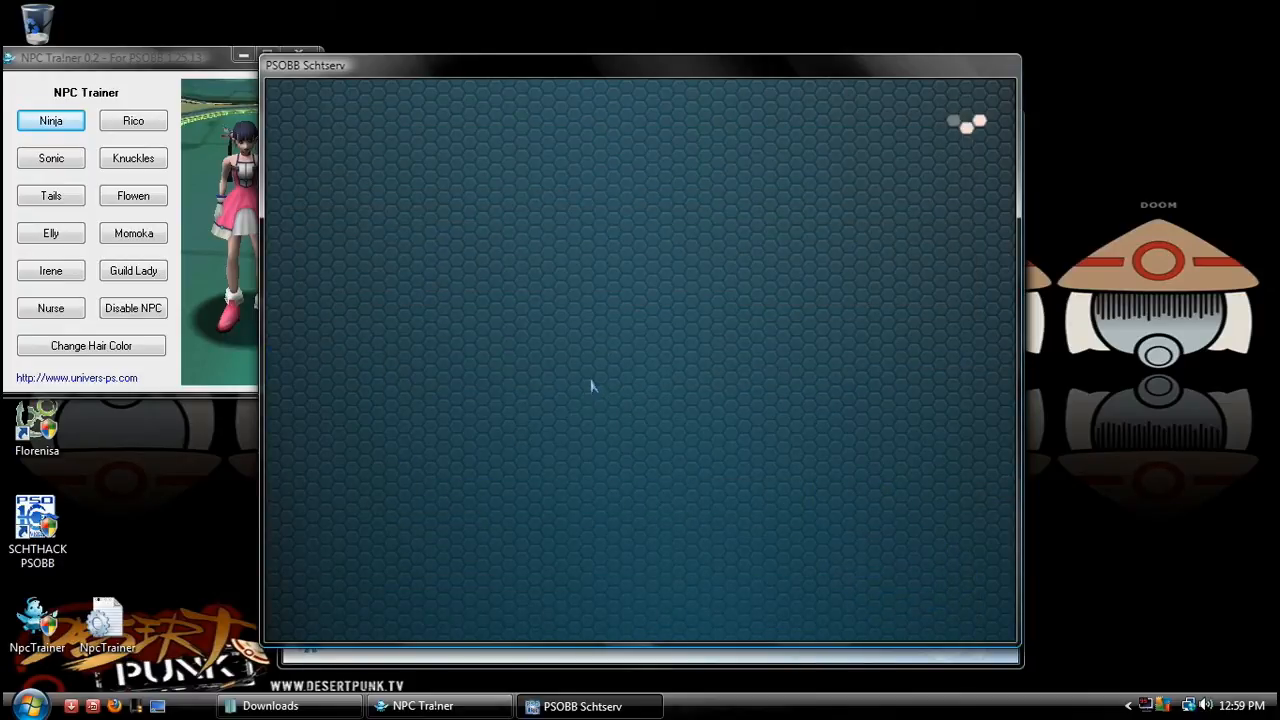
{"action": "mouse_move", "coordinate": [596, 380]}
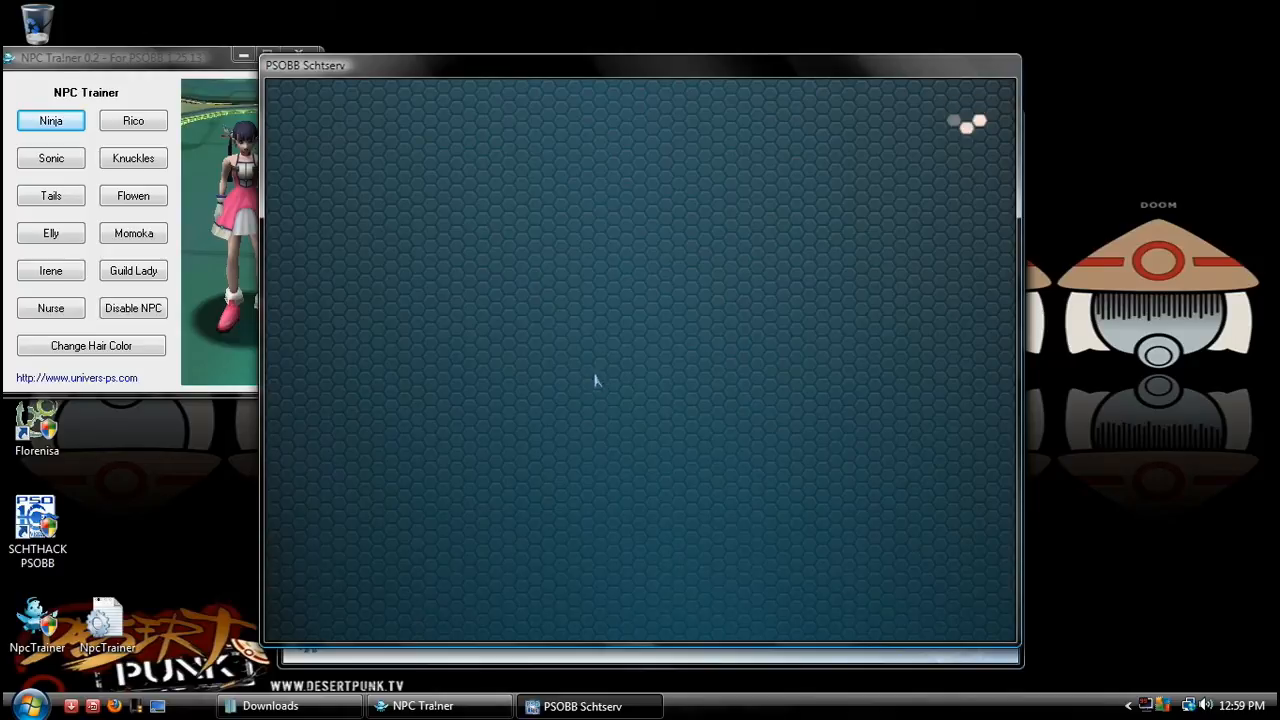
{"action": "mouse_move", "coordinate": [594, 340]}
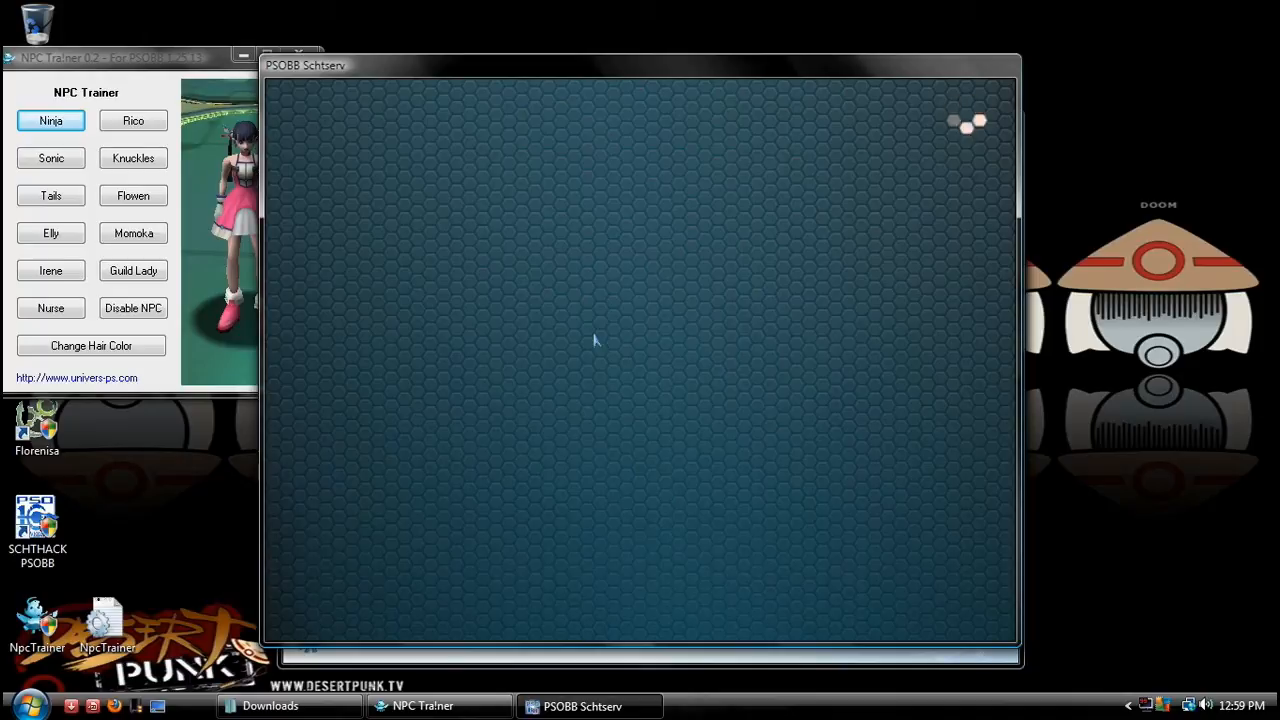
{"action": "mouse_move", "coordinate": [518, 332]}
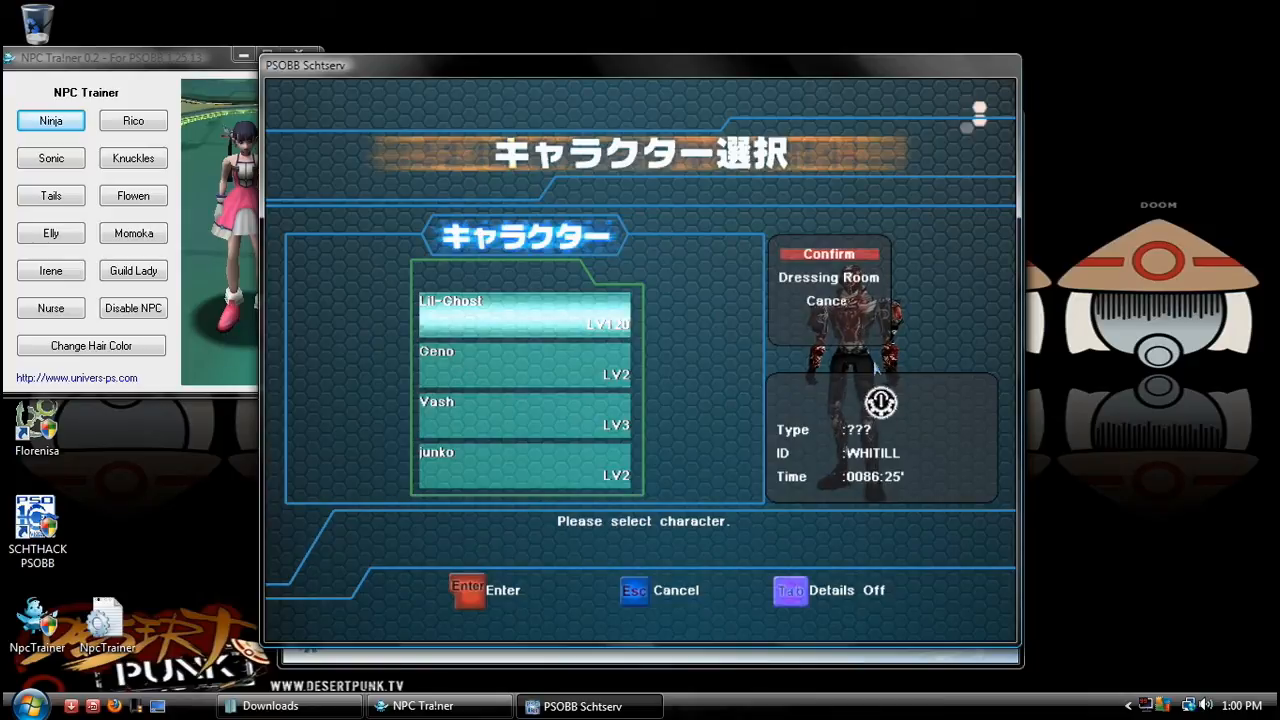
- Enter the Dressing Room, apply the Sonic skin from NPC Trainer, and confirm with OK
{"action": "left_click", "coordinate": [828, 276]}
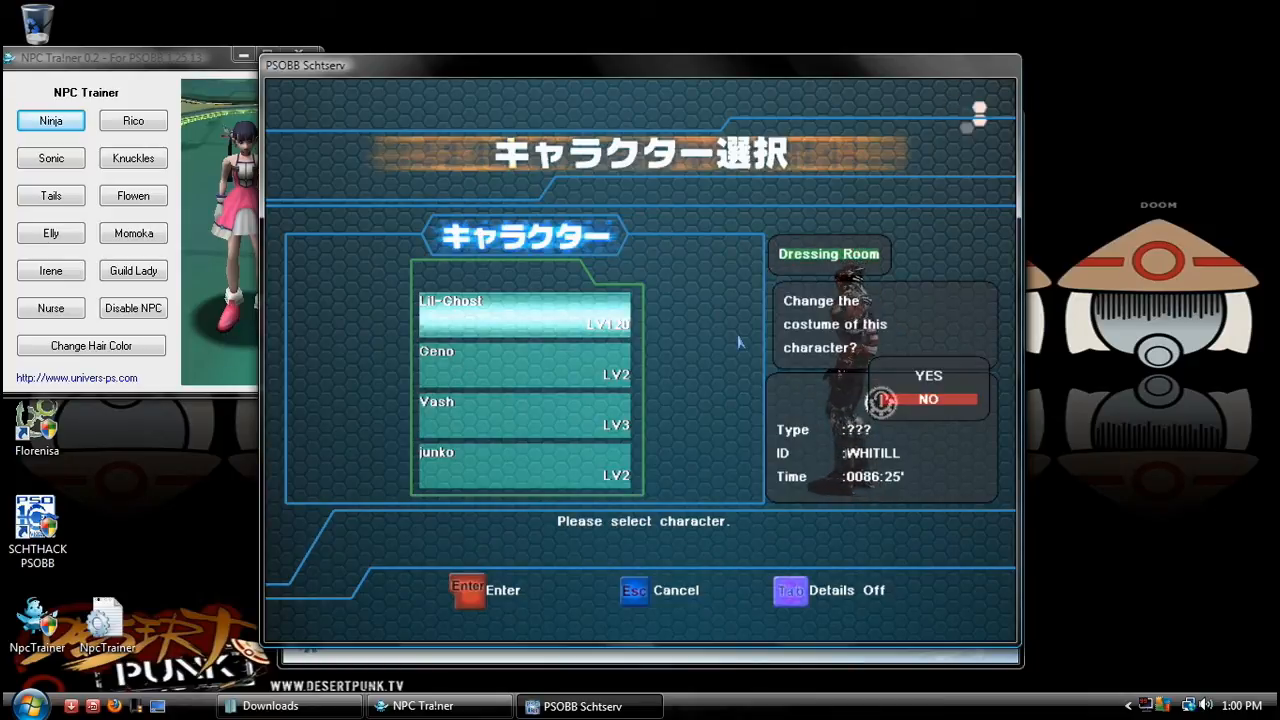
{"action": "left_click", "coordinate": [928, 376]}
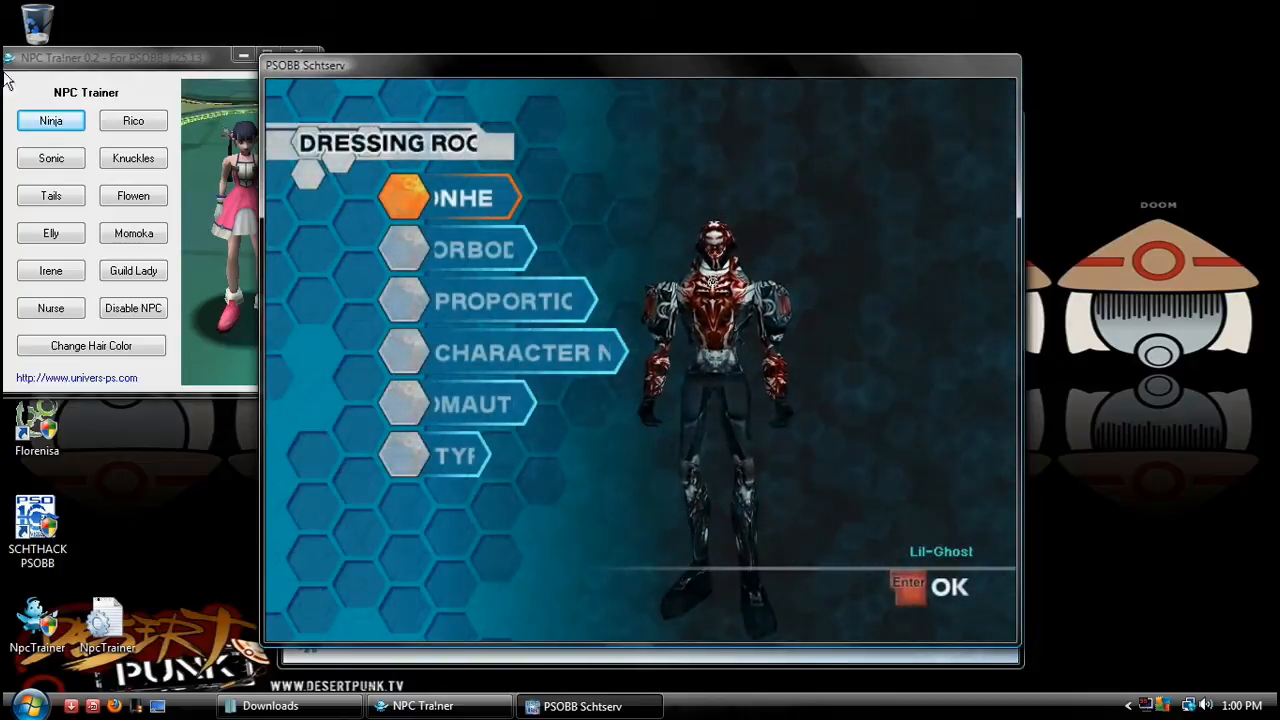
{"action": "left_click", "coordinate": [52, 158]}
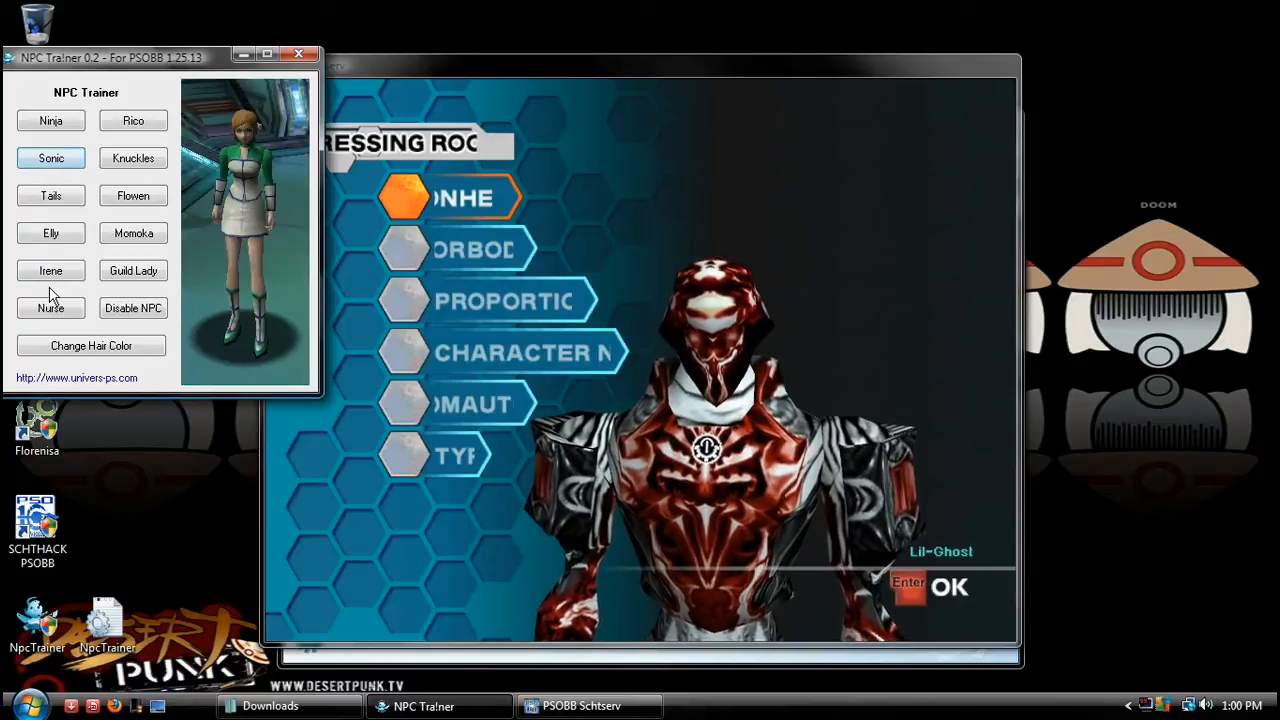
{"action": "left_click", "coordinate": [52, 158]}
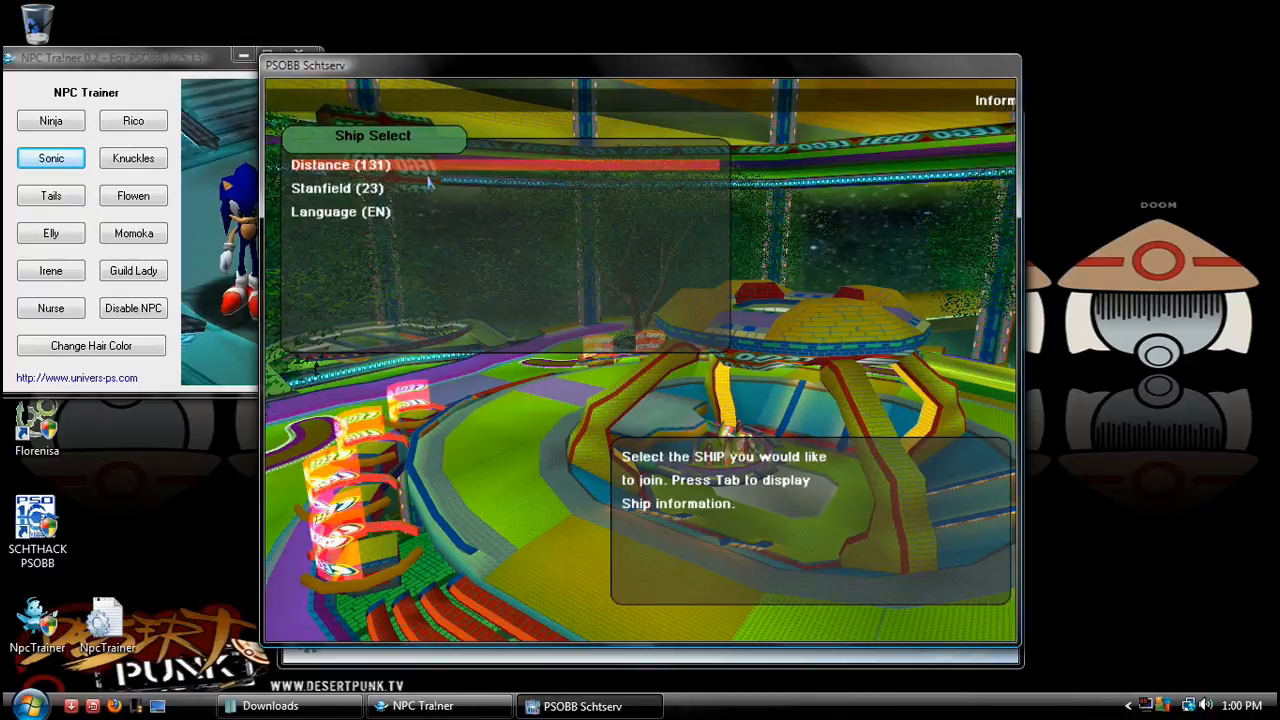
- Close the PSOBB Schtserv window from the Ship Select screen
{"action": "left_click", "coordinate": [340, 164]}
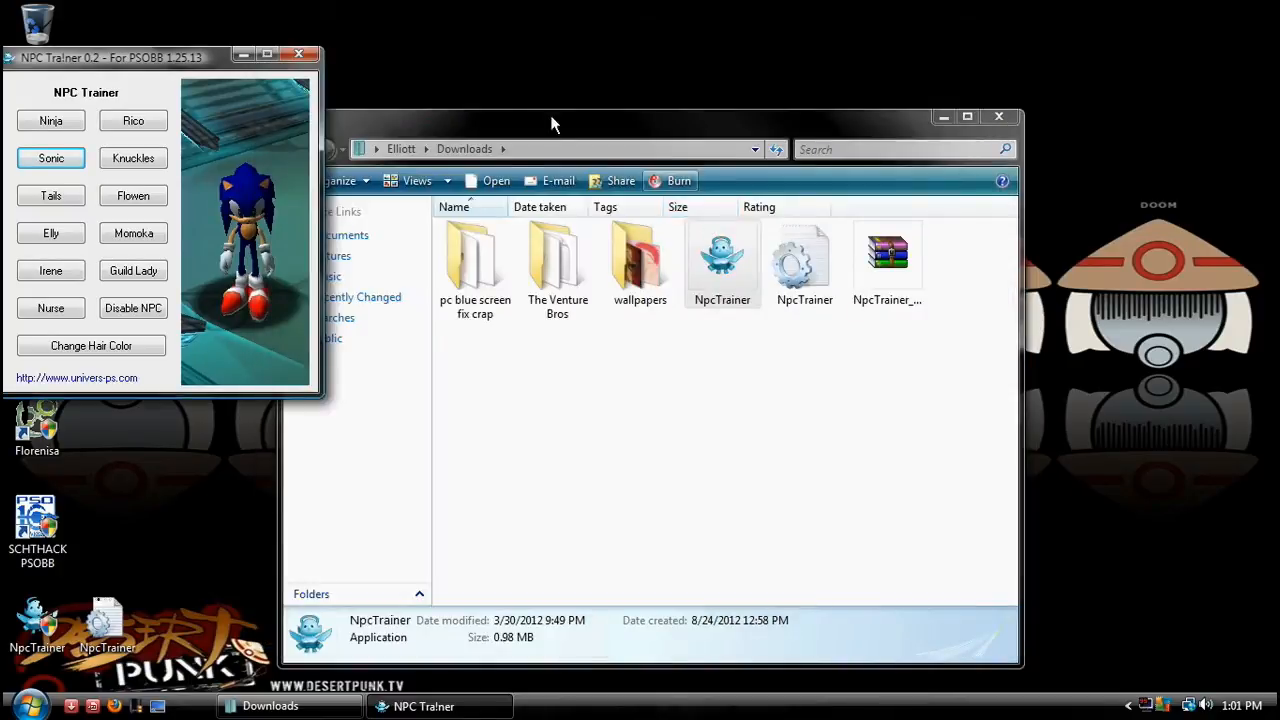
- Close NPC Trainer and delete the three NpcTrainer files from Downloads via the context menu
{"action": "left_click", "coordinate": [132, 232]}
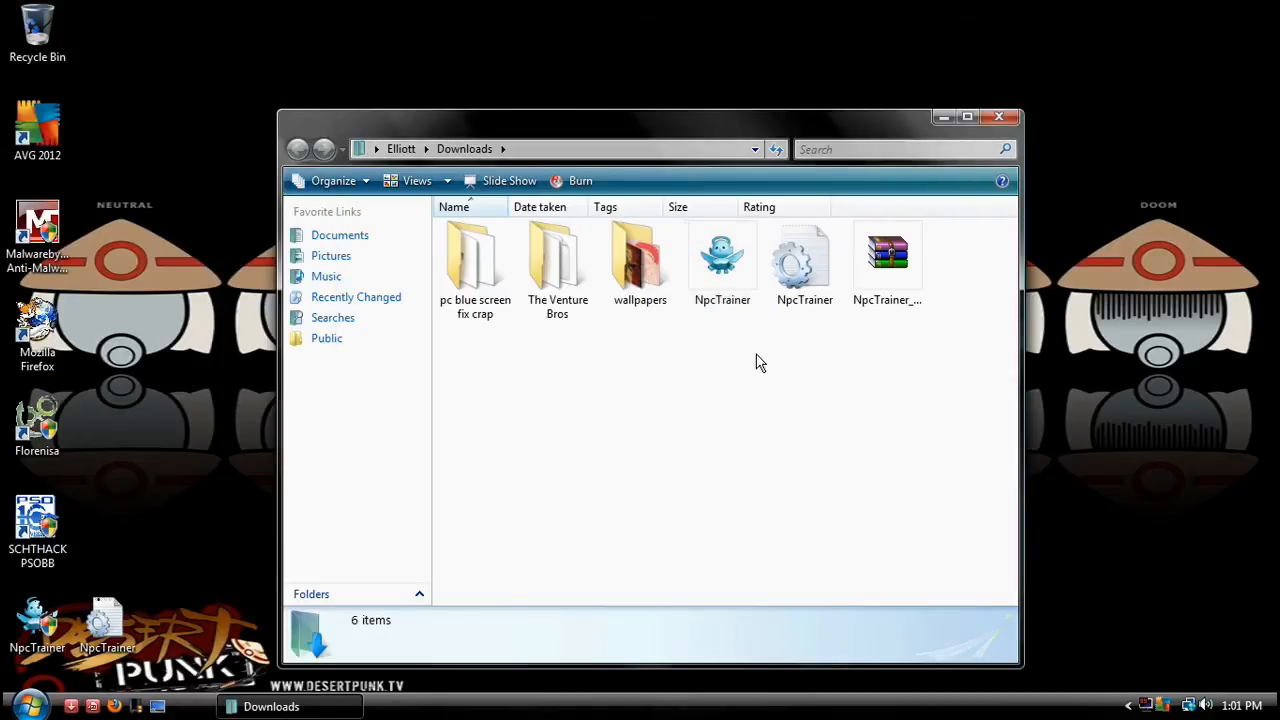
{"action": "mouse_move", "coordinate": [924, 280]}
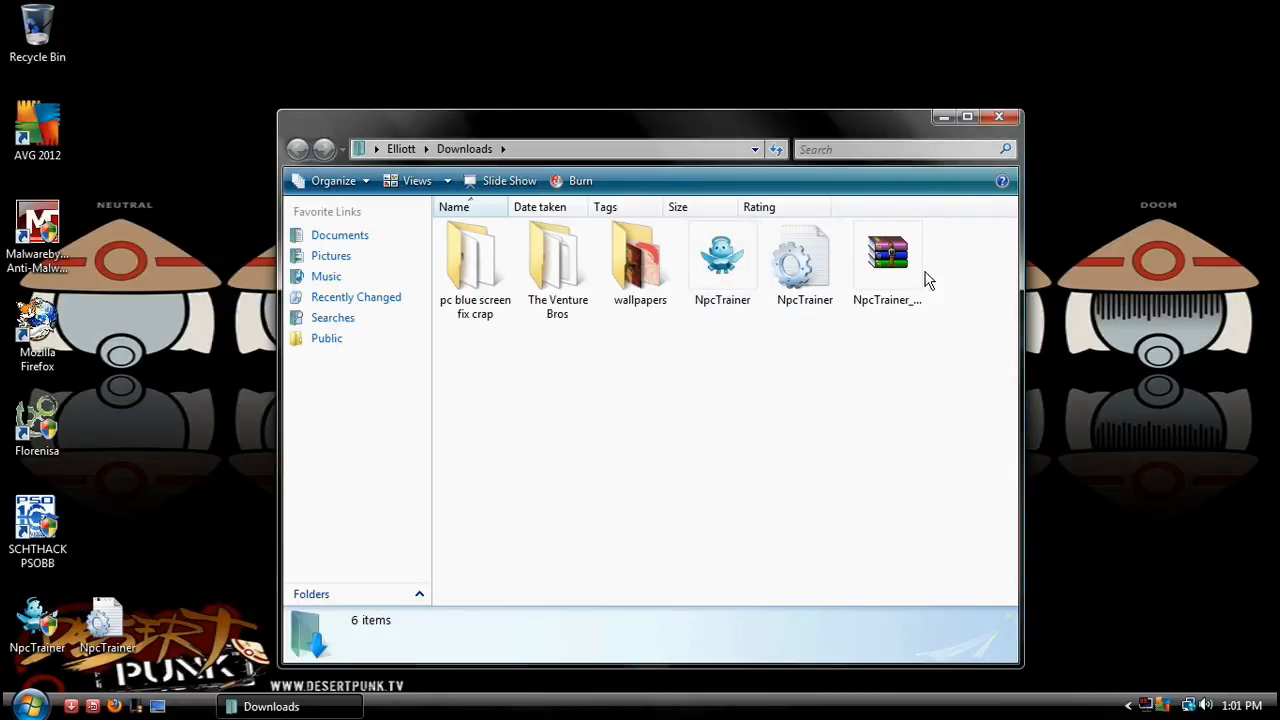
{"action": "left_click", "coordinate": [722, 260]}
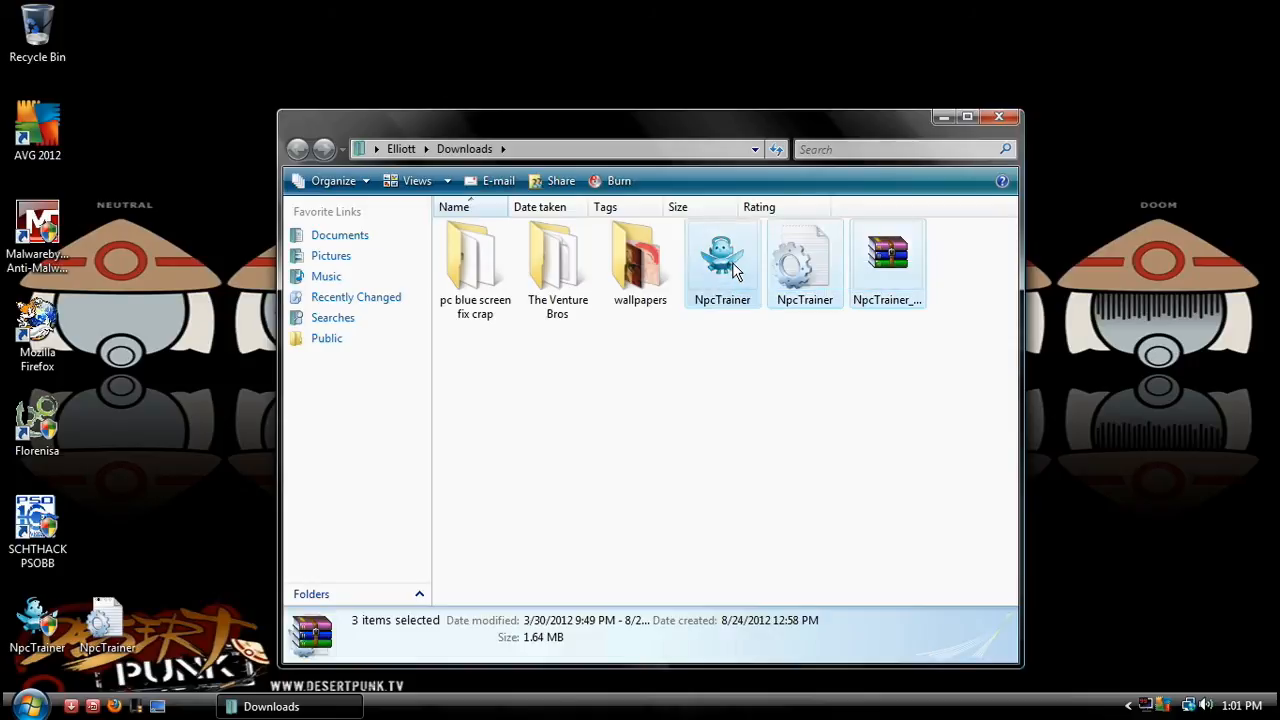
{"action": "right_click", "coordinate": [36, 30]}
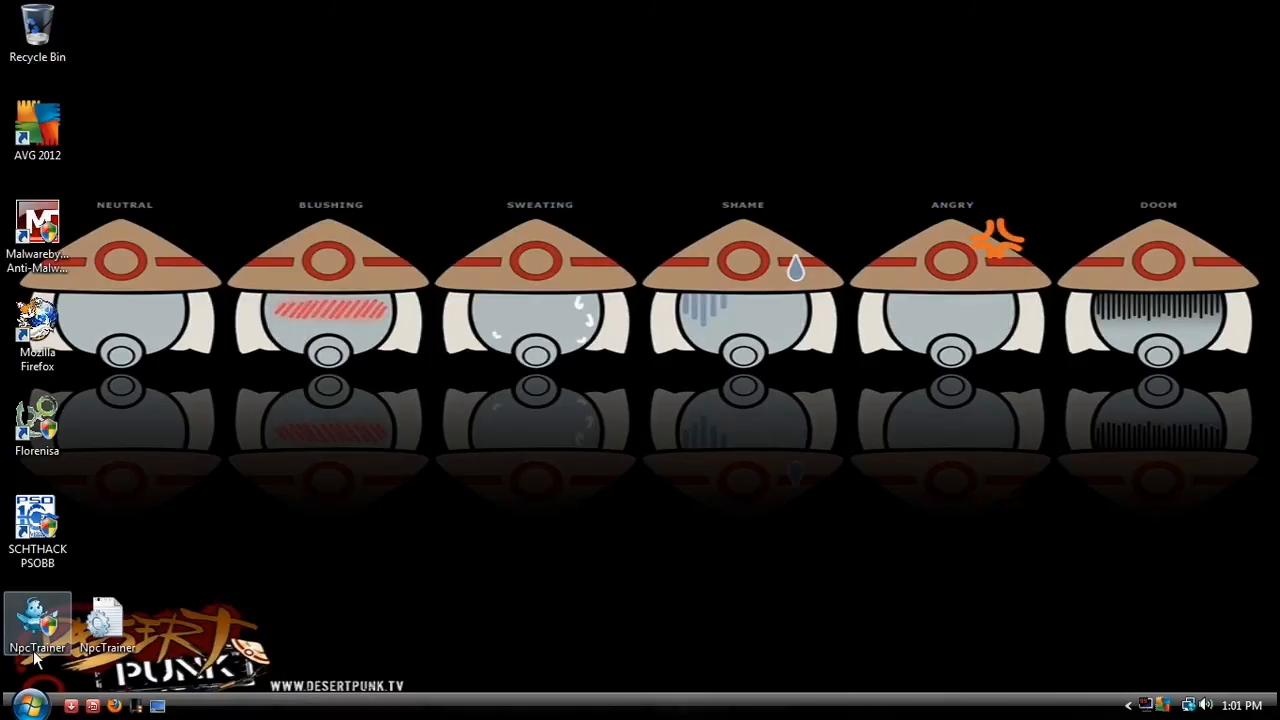
{"action": "mouse_move", "coordinate": [670, 594]}
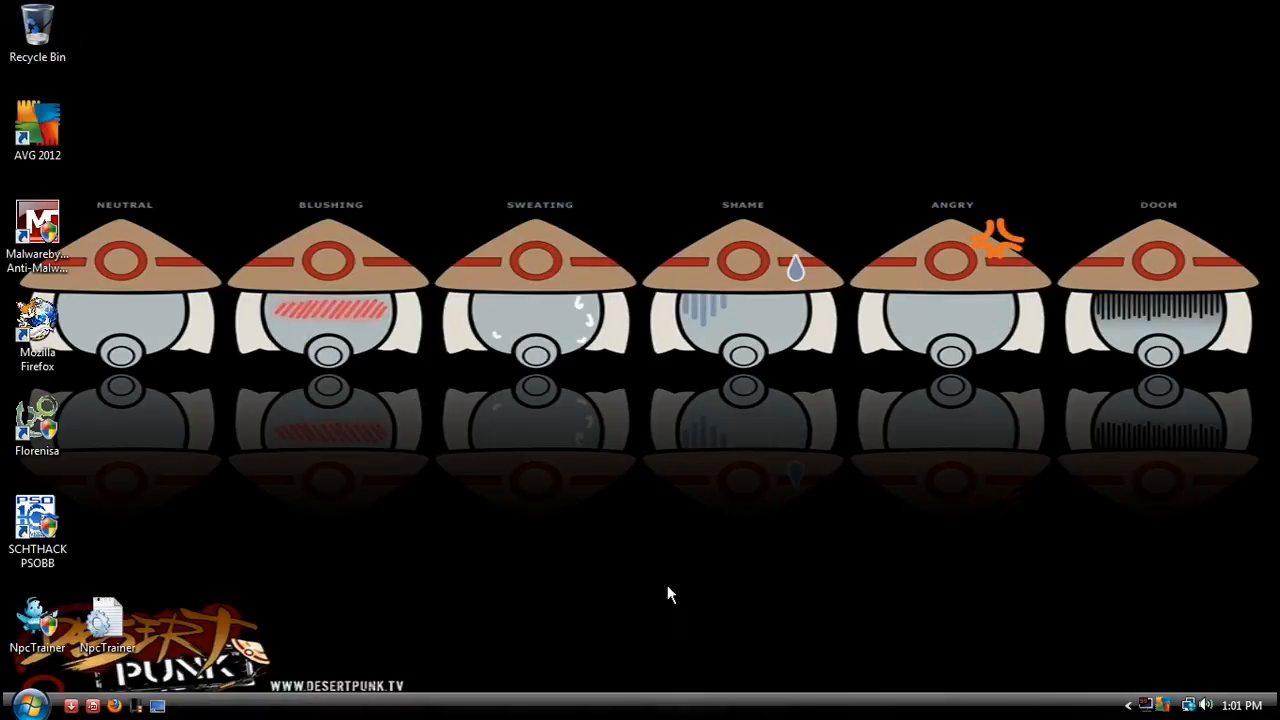